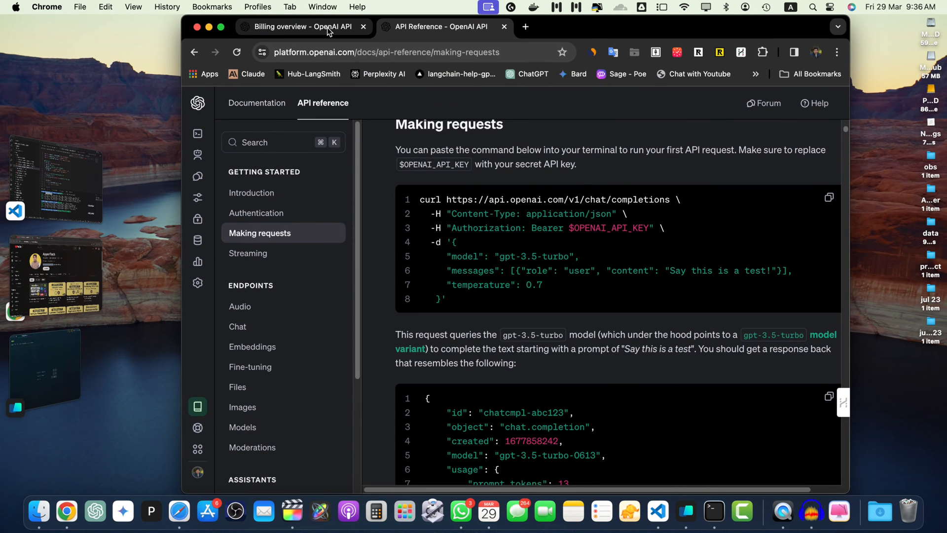
Switch to the tab showing the developer platform documentation overview
click(300, 27)
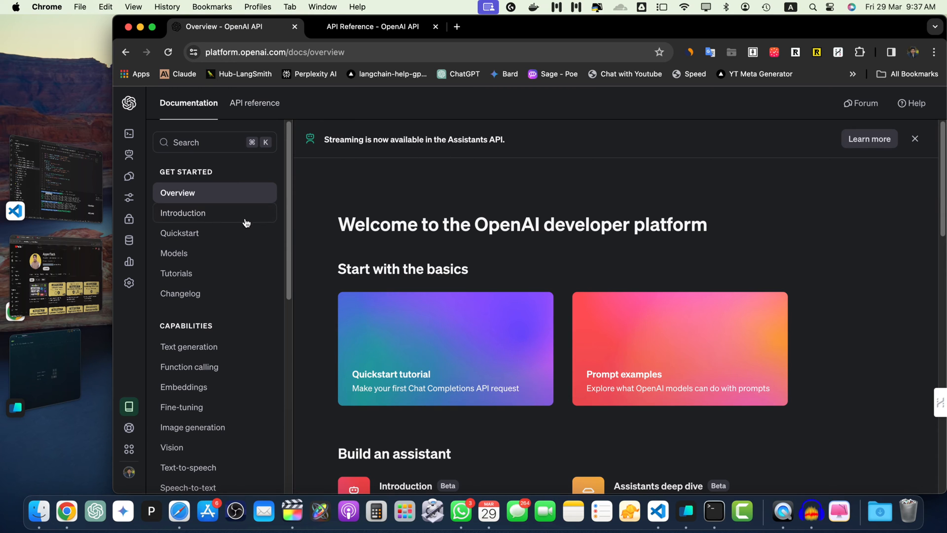
mouse_move(254, 276)
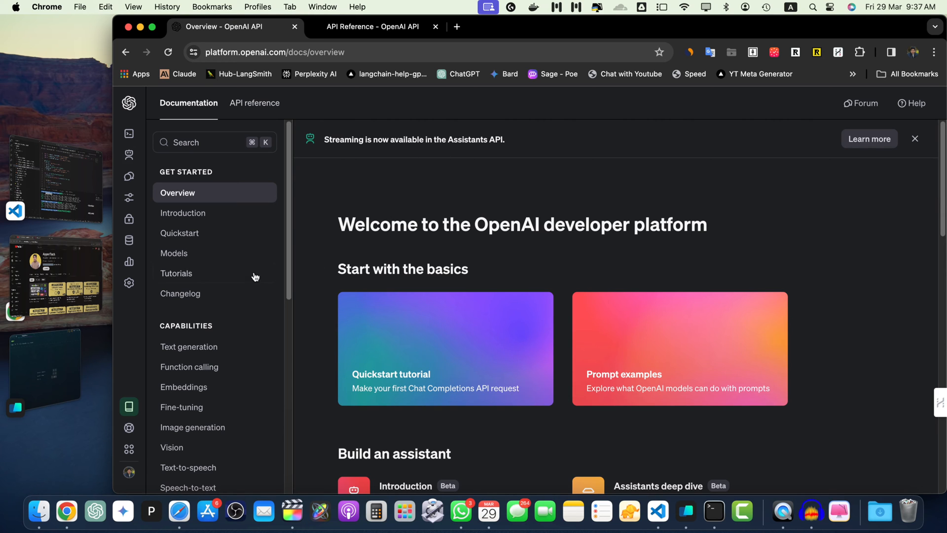
mouse_move(363, 272)
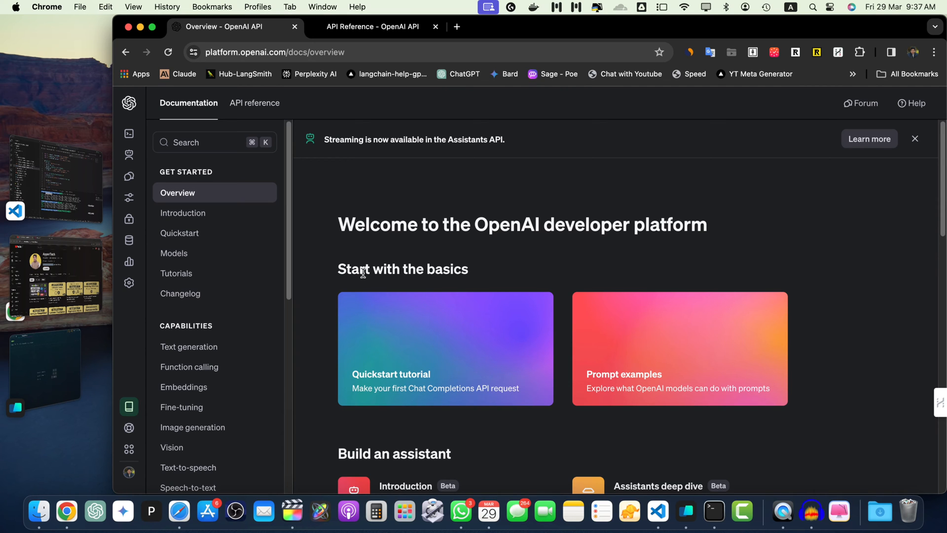
Go to Settings > Billing and view the $8.56 credit balance and auto recharge
click(129, 103)
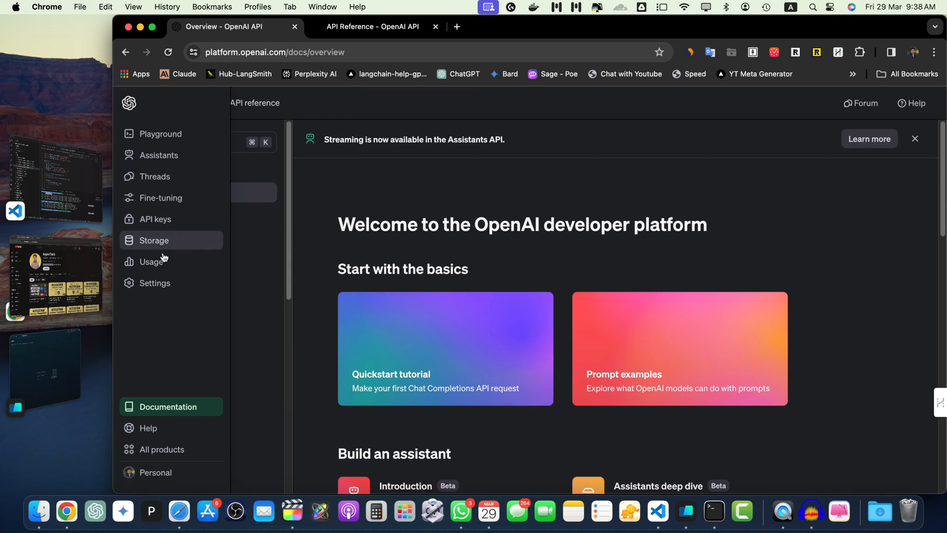
click(154, 282)
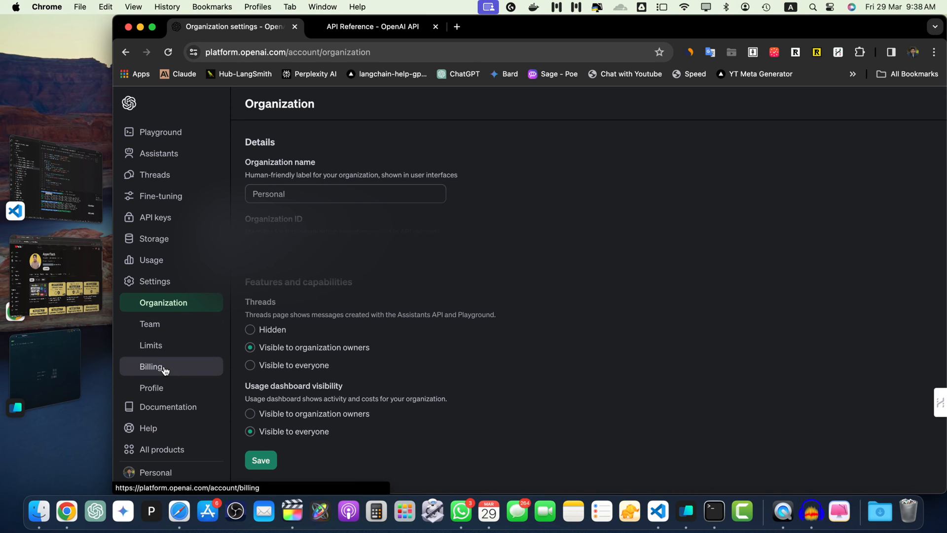
click(151, 366)
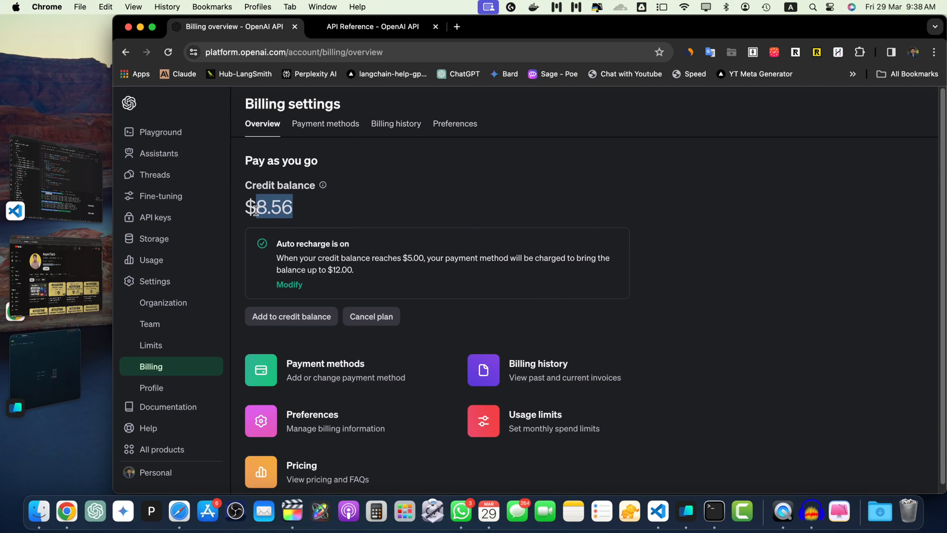
mouse_move(474, 239)
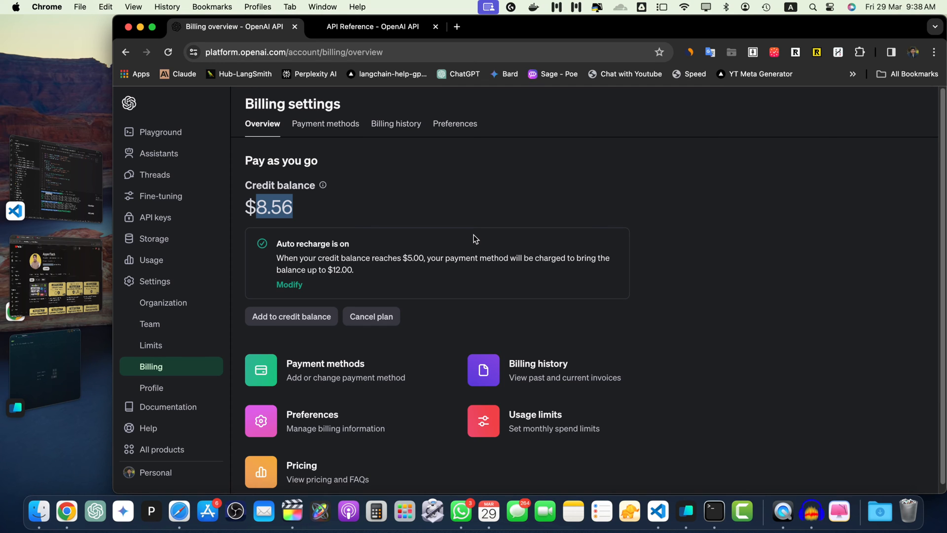
scroll(down, 3)
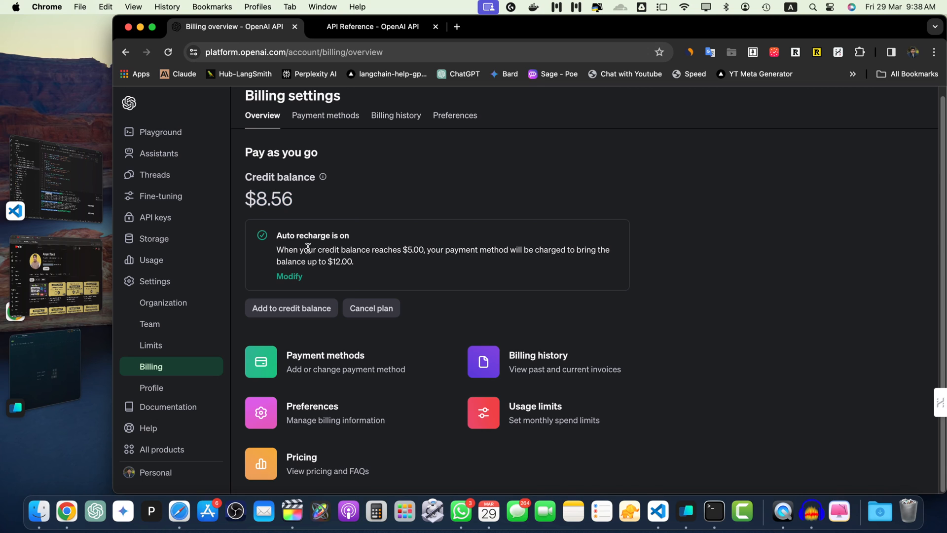
mouse_move(379, 262)
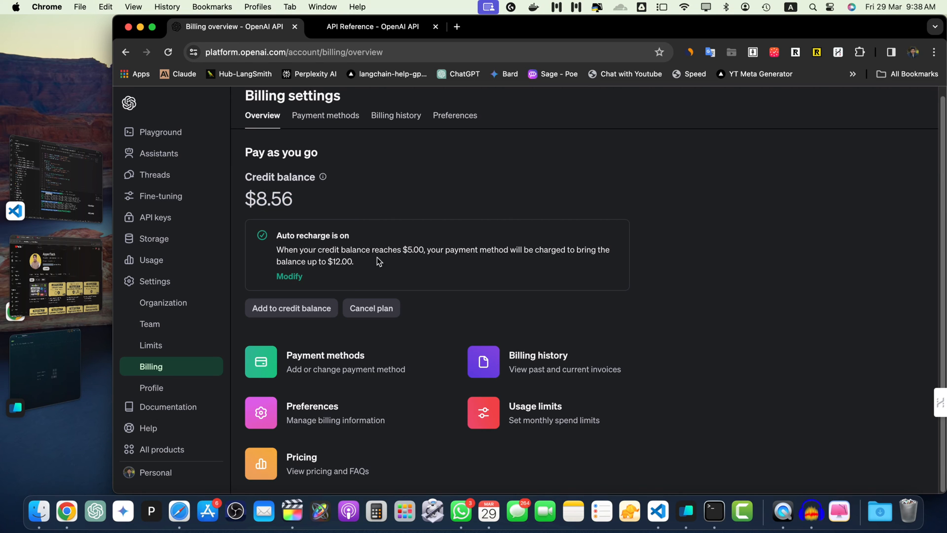
mouse_move(531, 265)
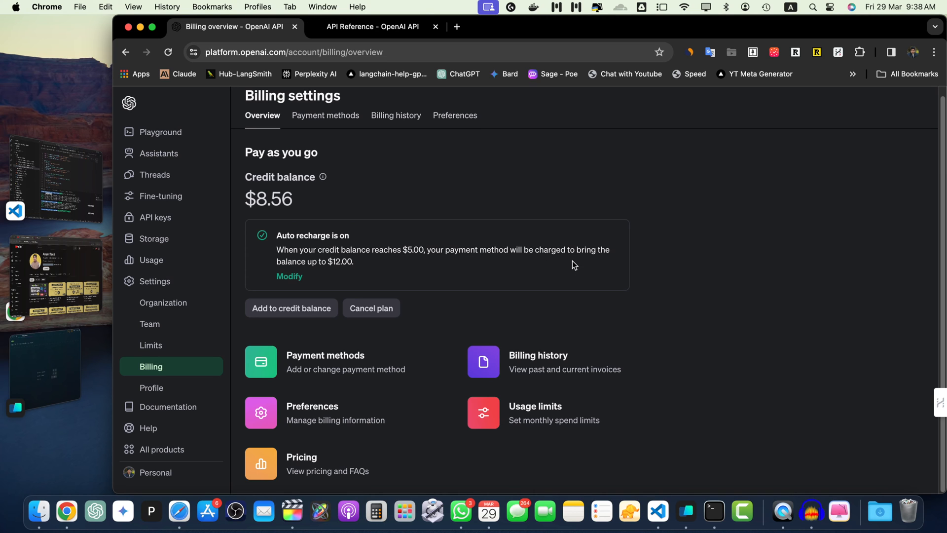
mouse_move(352, 272)
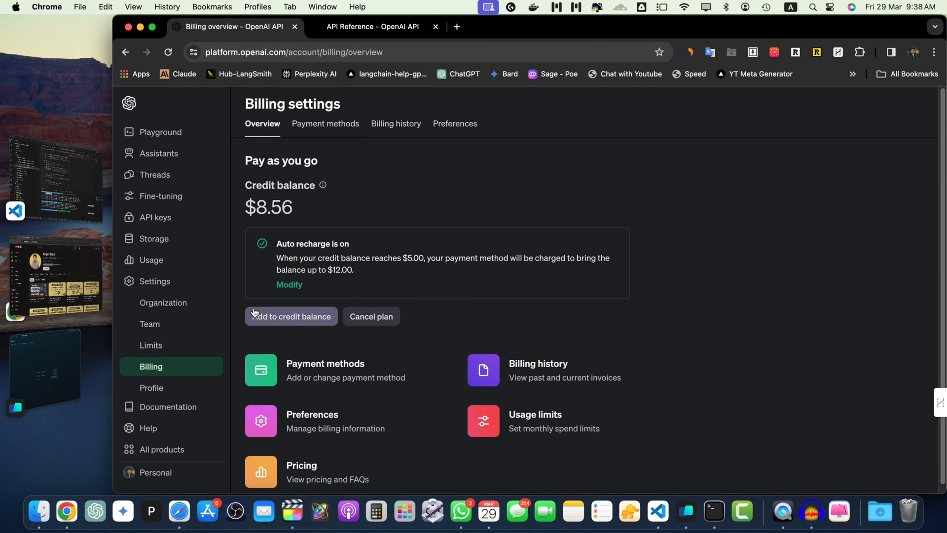
mouse_move(298, 319)
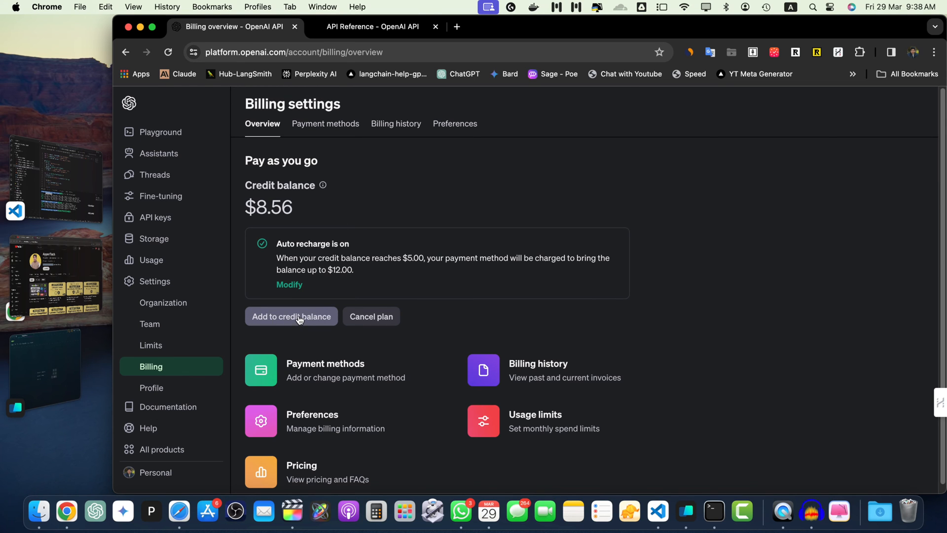
click(291, 316)
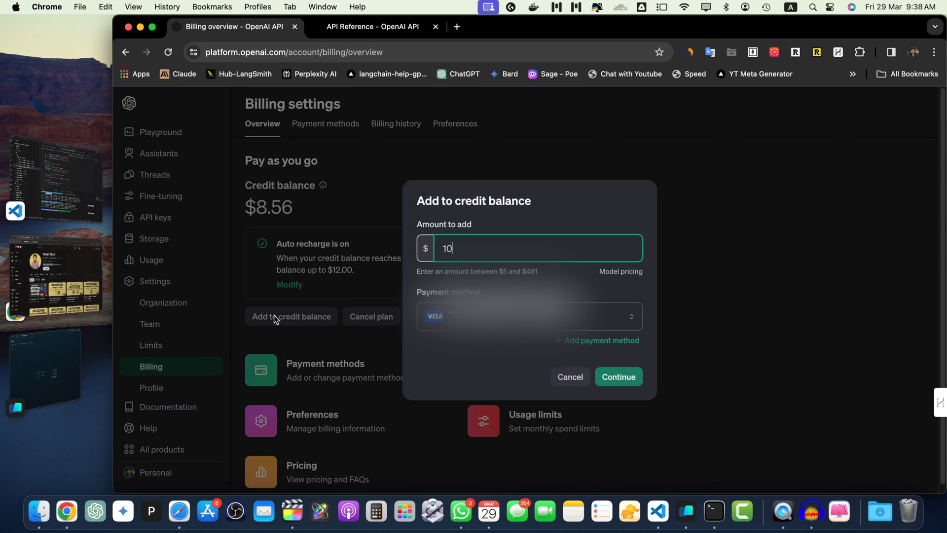
click(568, 376)
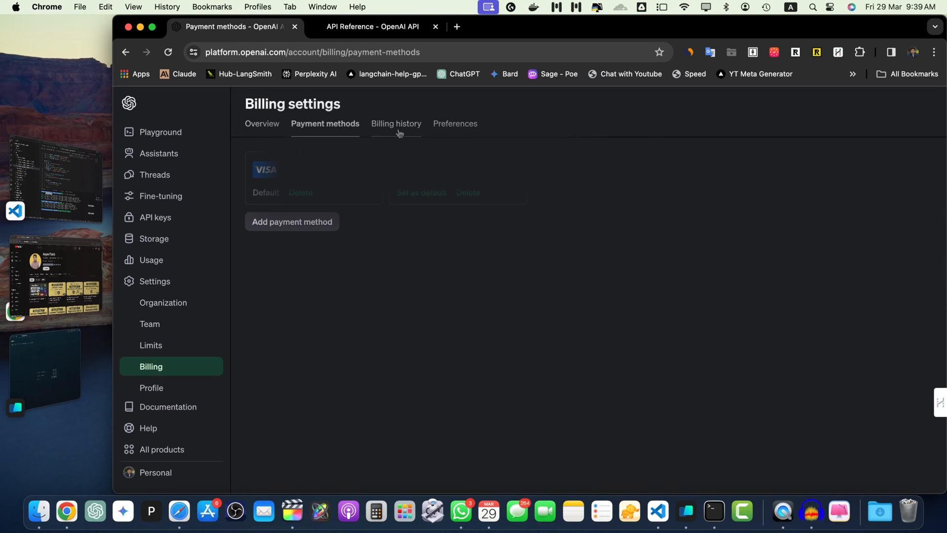
click(262, 125)
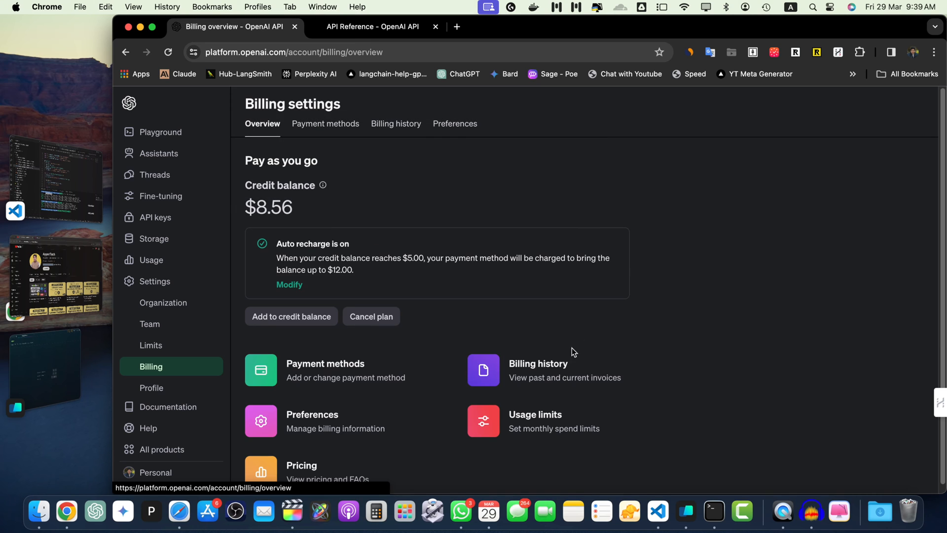
mouse_move(479, 277)
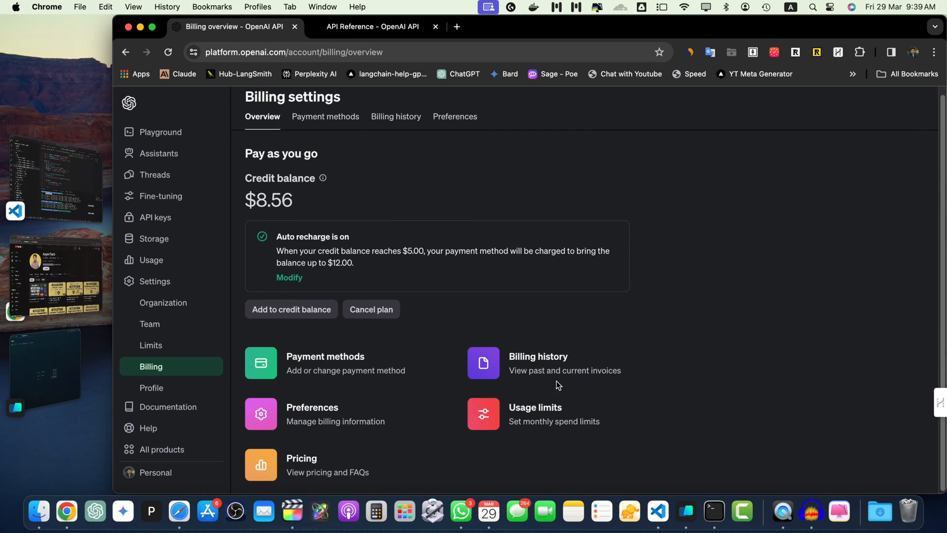
mouse_move(560, 358)
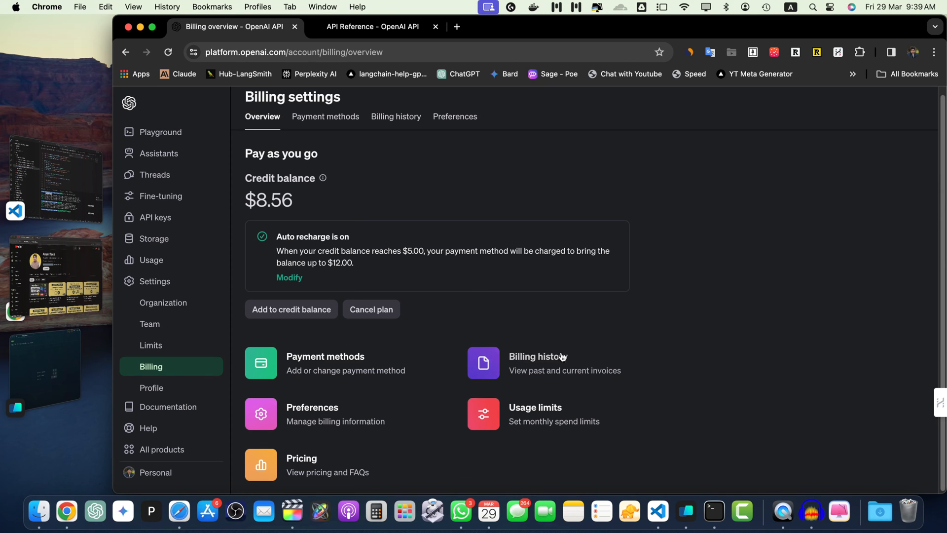
mouse_move(155, 217)
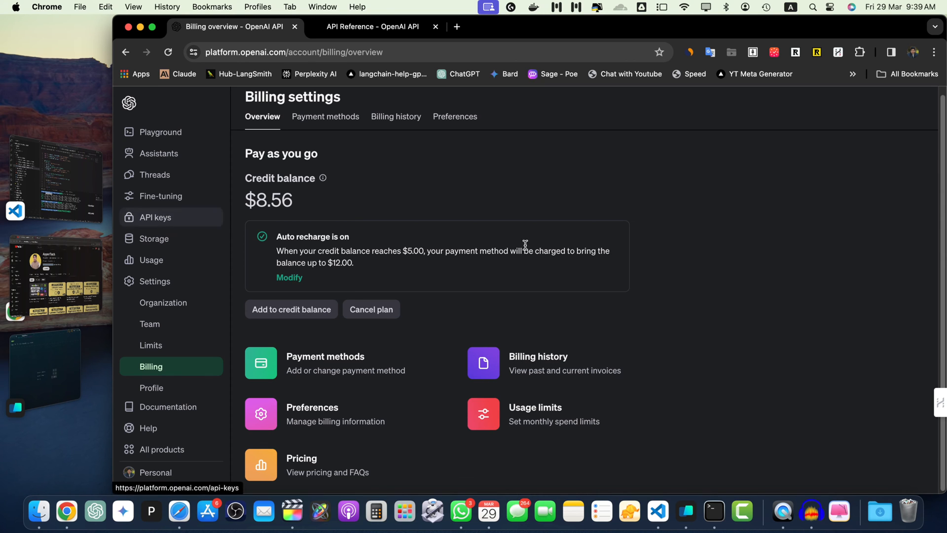
mouse_move(145, 221)
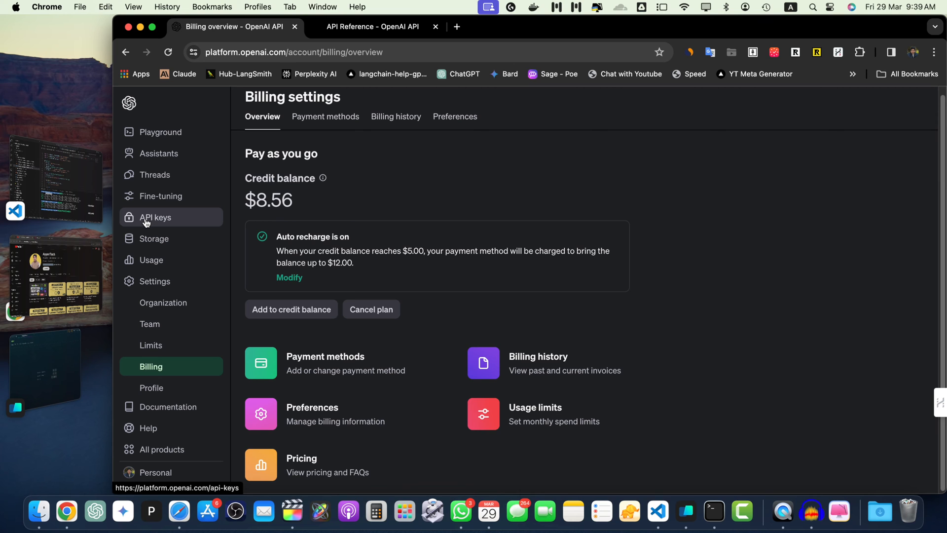
On the API keys page, start a new secret key
click(155, 217)
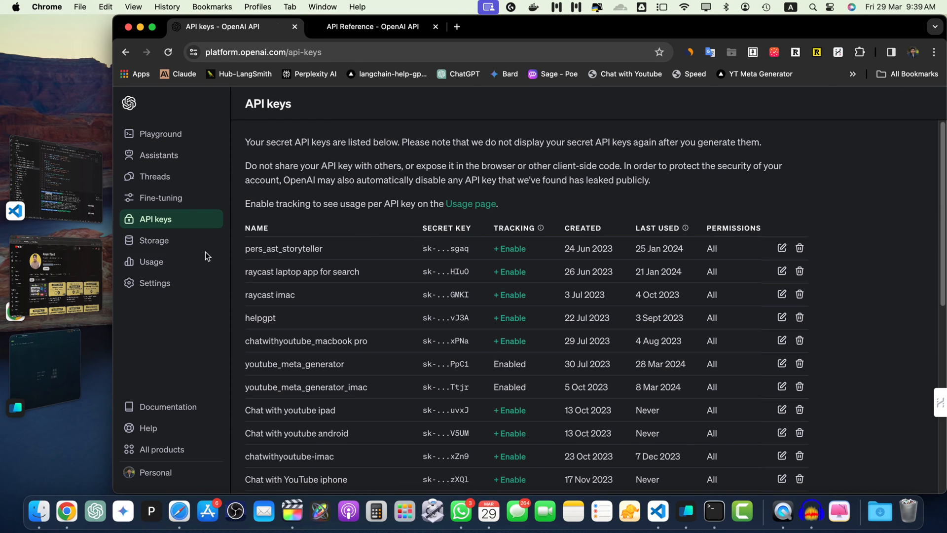
mouse_move(556, 210)
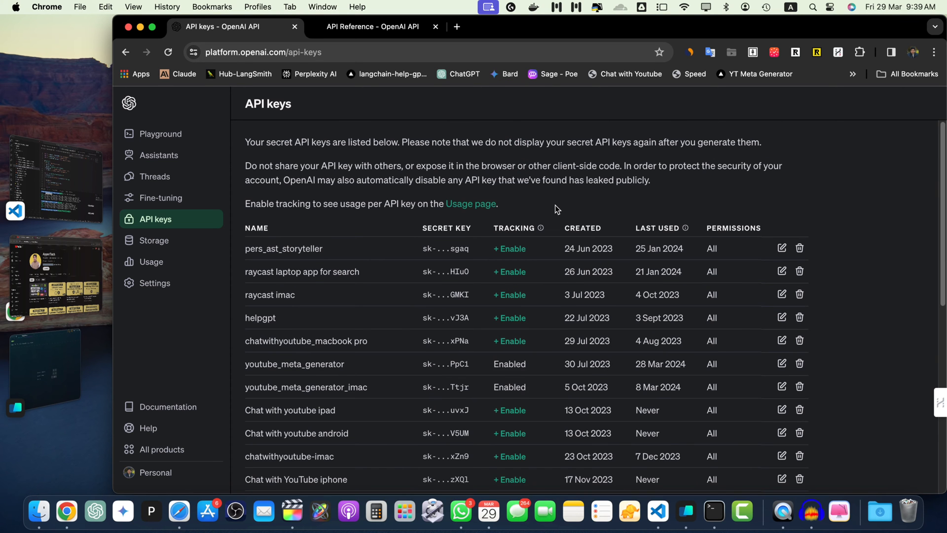
scroll(down, 3)
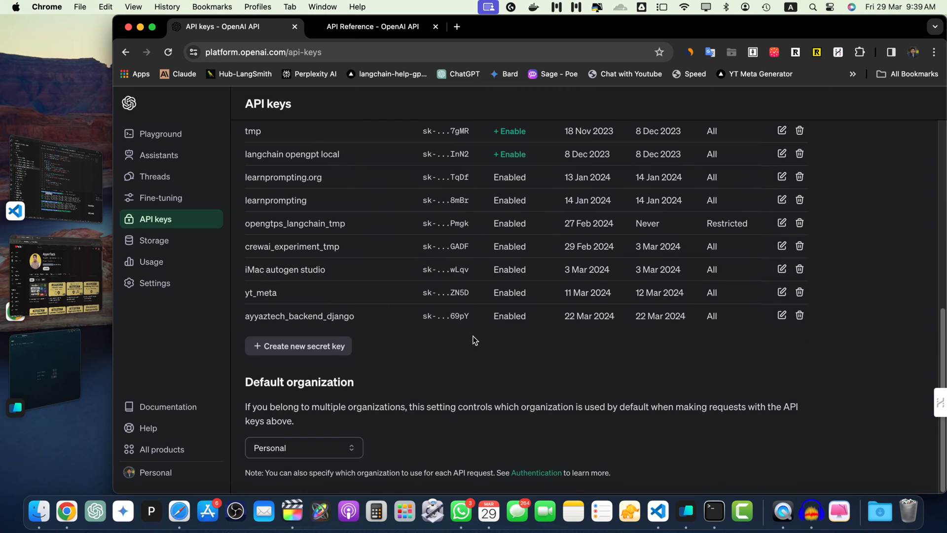
mouse_move(286, 355)
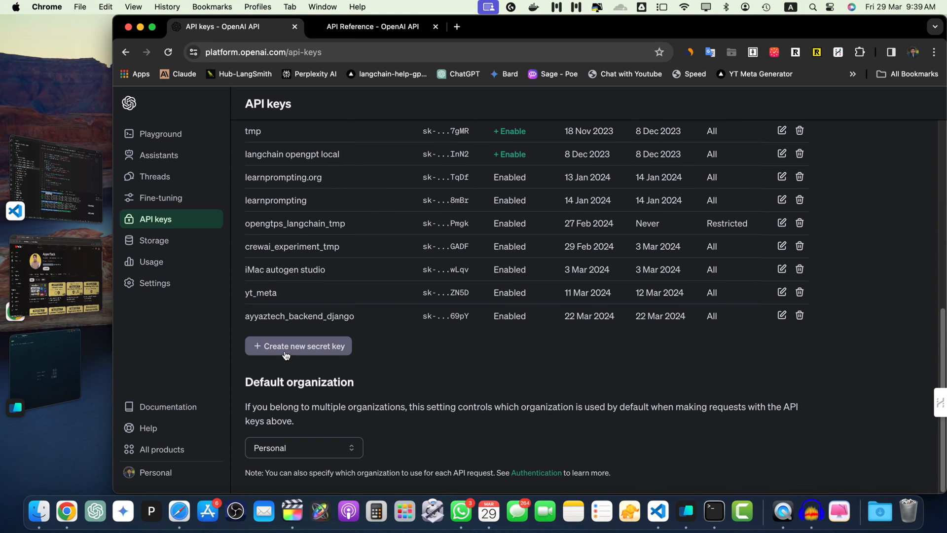
click(298, 345)
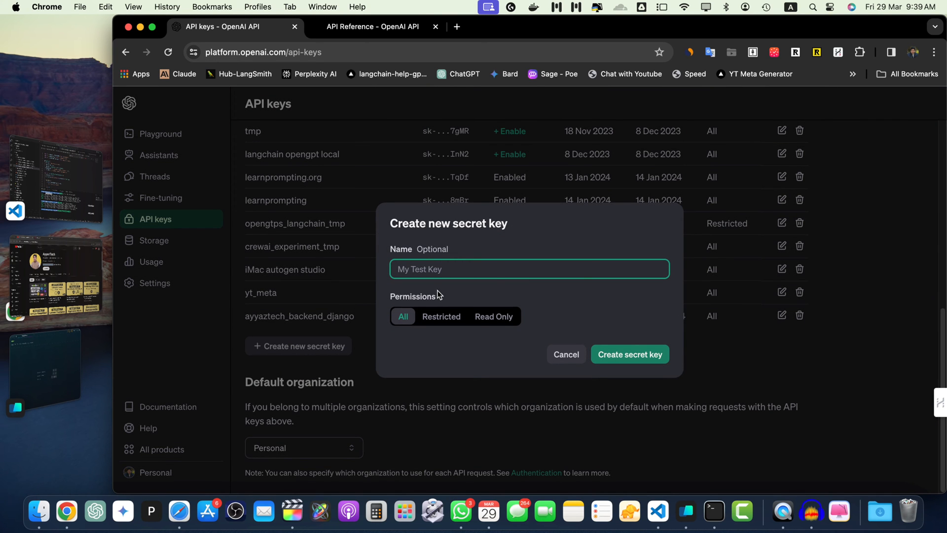
Set the new key's permissions to Read Only
click(423, 269)
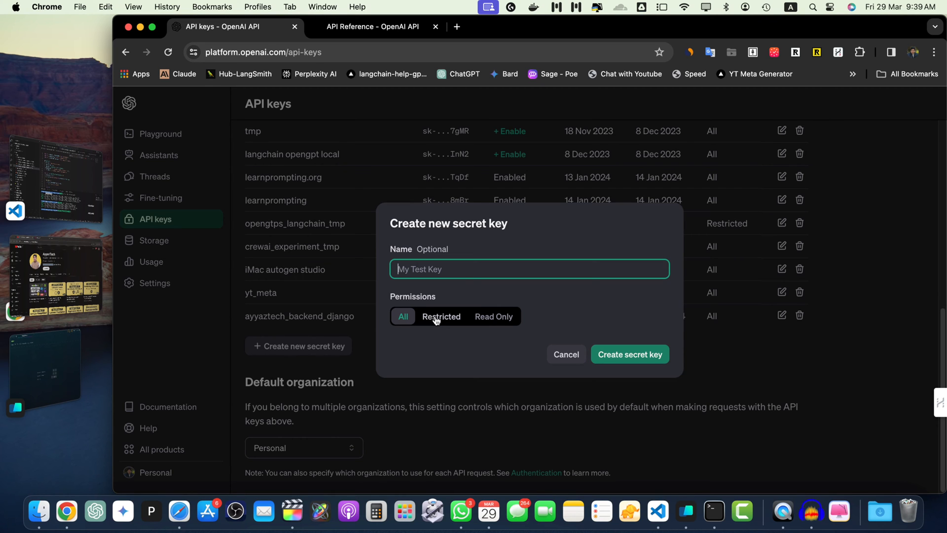
click(493, 316)
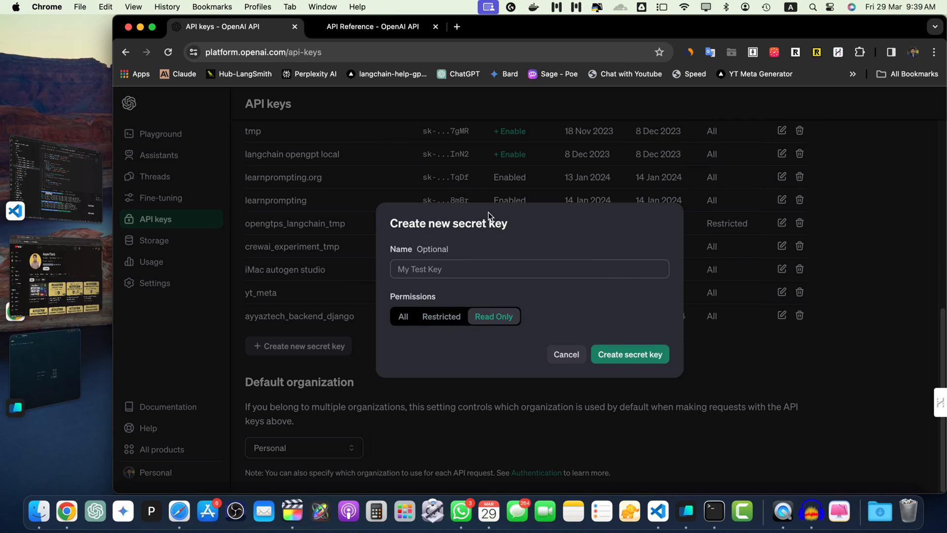
mouse_move(457, 339)
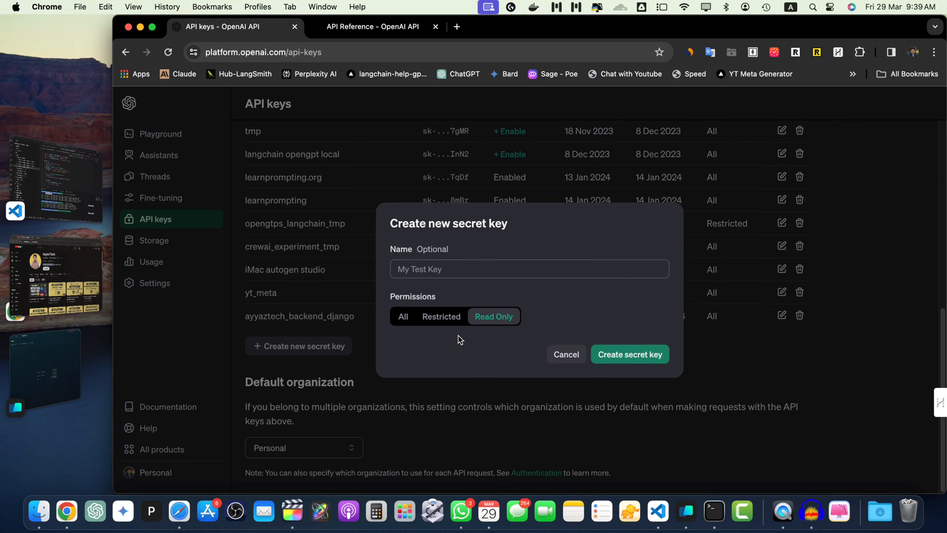
mouse_move(492, 326)
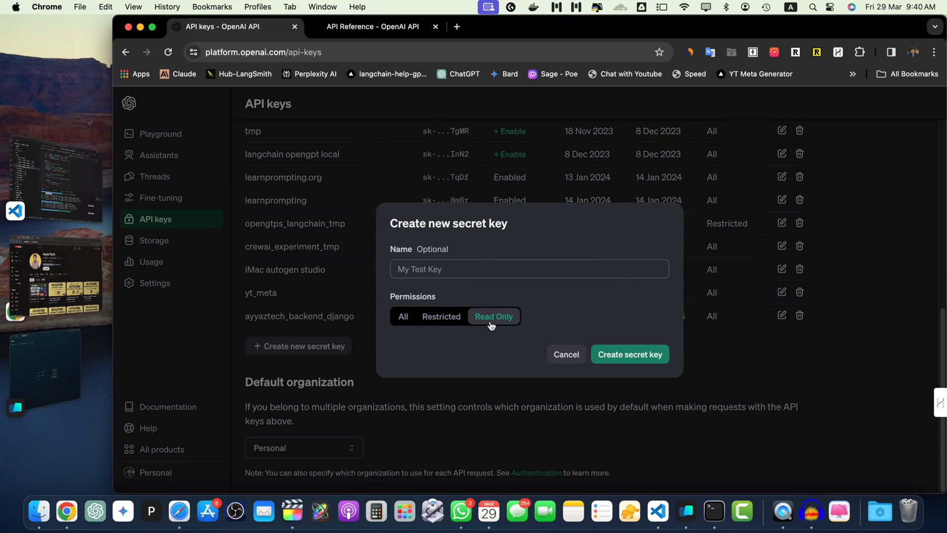
Switch to Restricted permissions and give Models read access
click(441, 315)
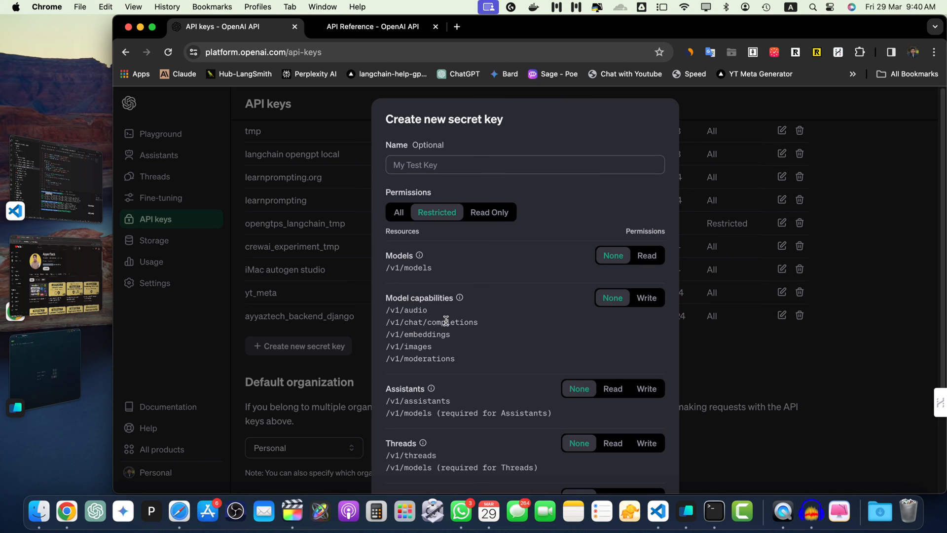
scroll(down, 3)
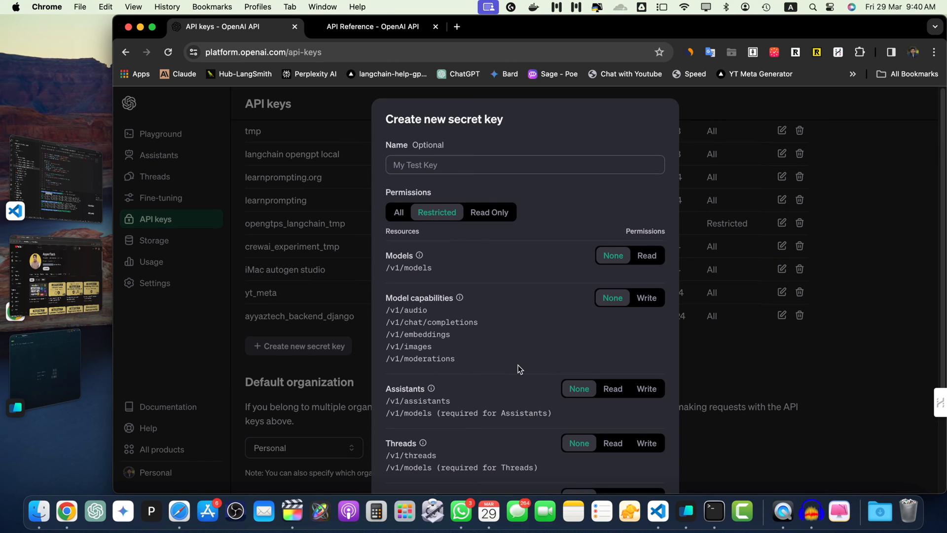
scroll(down, 3)
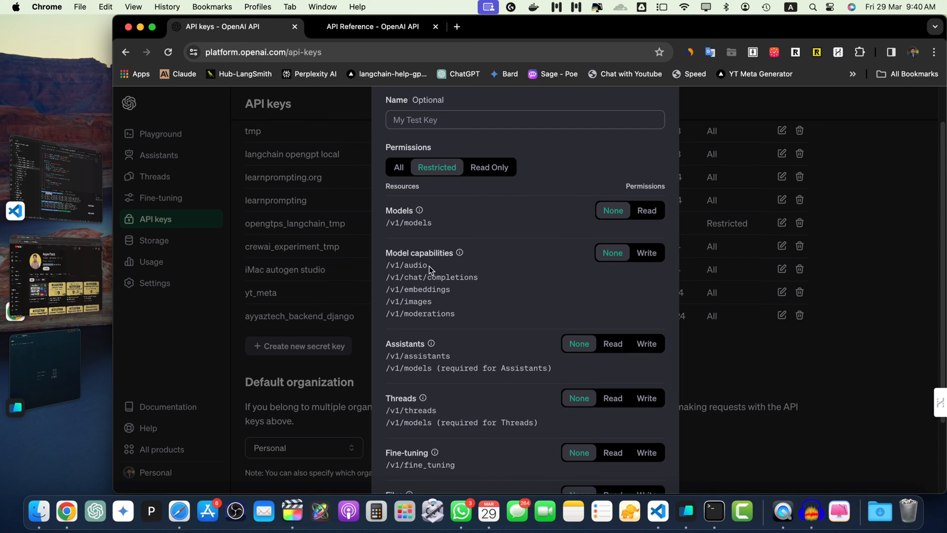
mouse_move(479, 226)
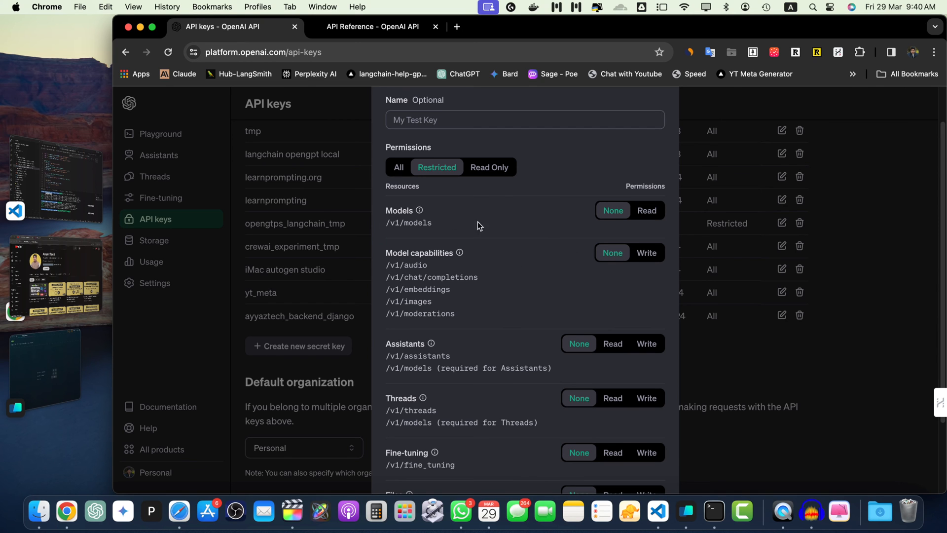
click(646, 211)
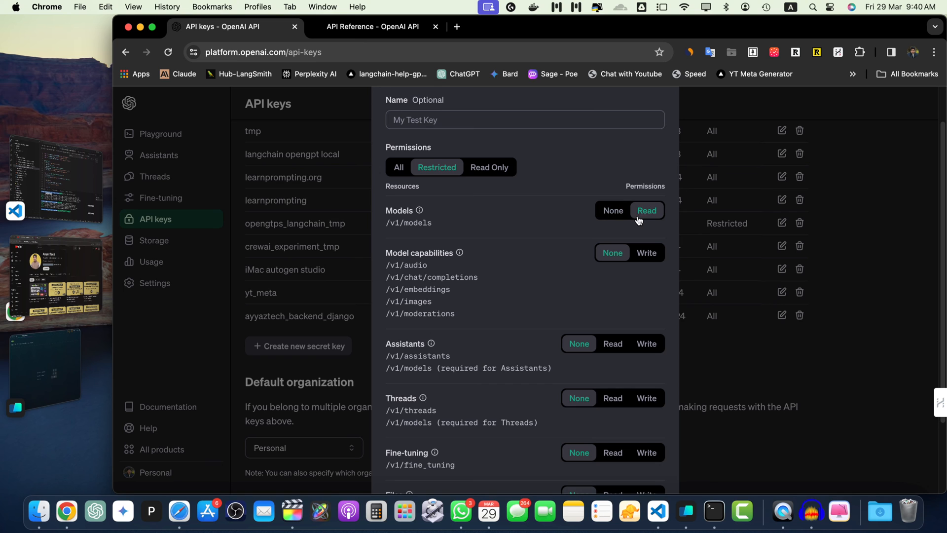
Grant Model capabilities write access and review its endpoint list
double_click(408, 222)
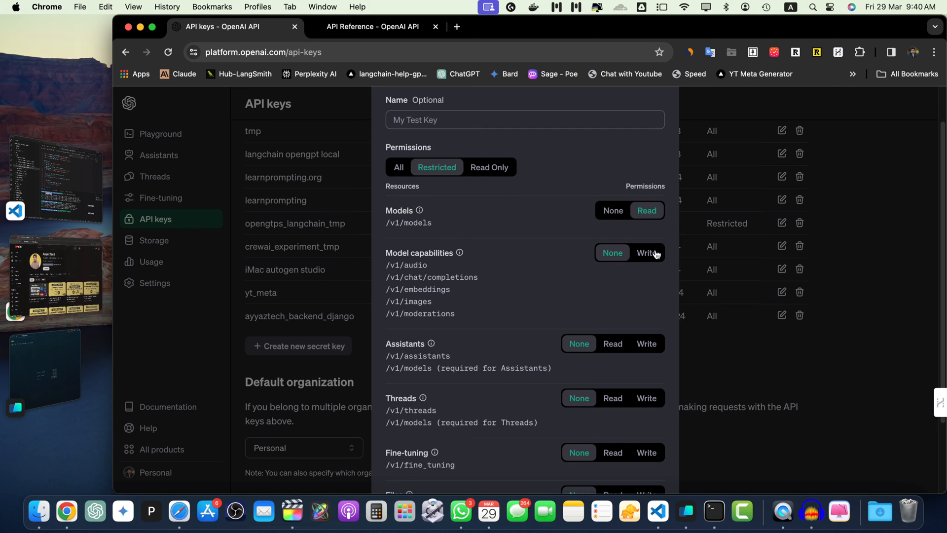
mouse_move(633, 254)
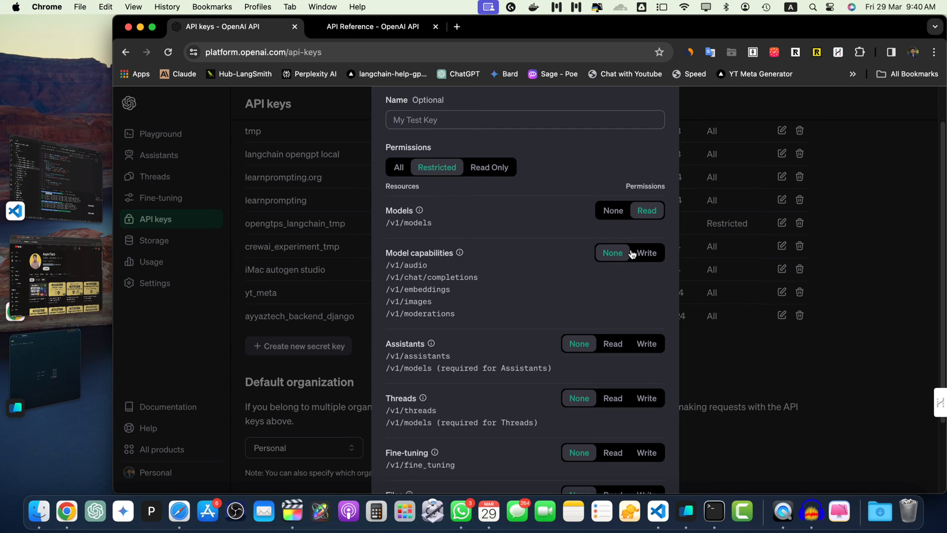
mouse_move(558, 262)
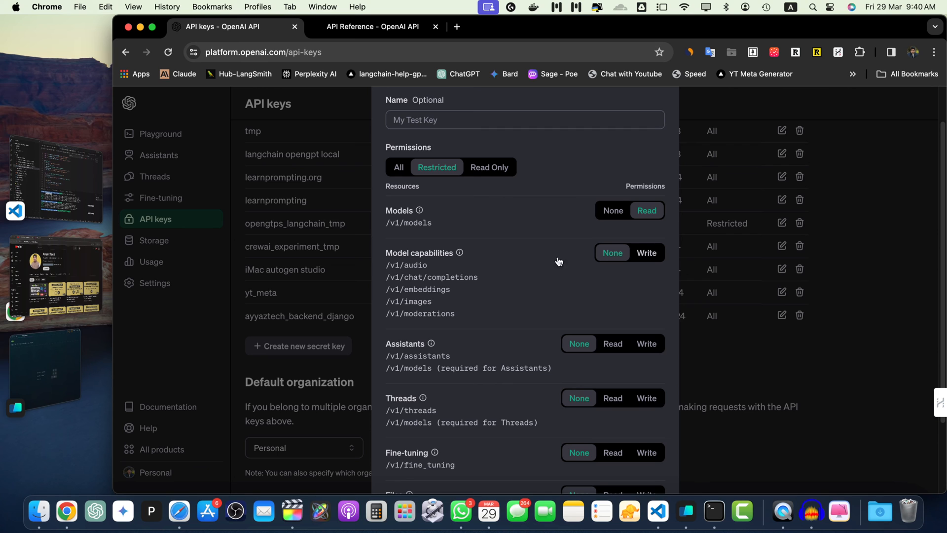
click(646, 253)
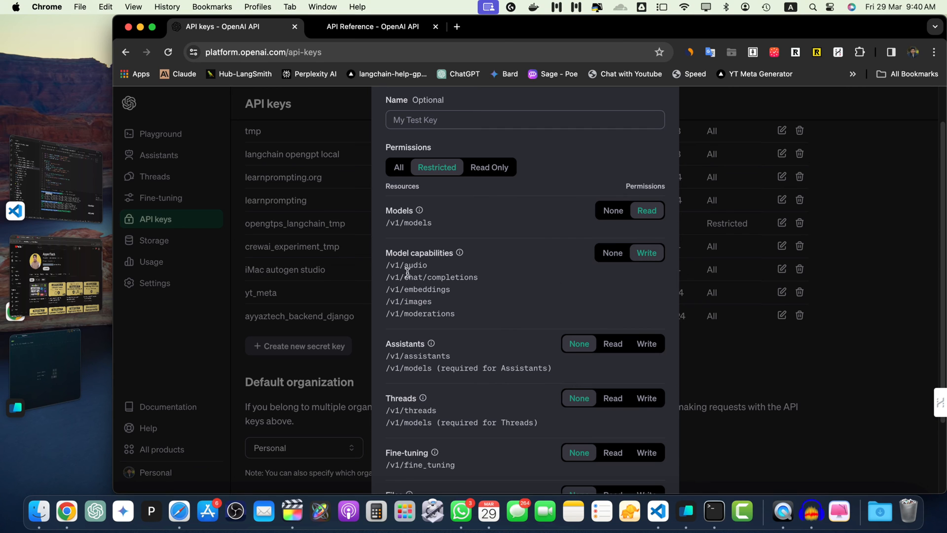
drag(389, 253, 455, 313)
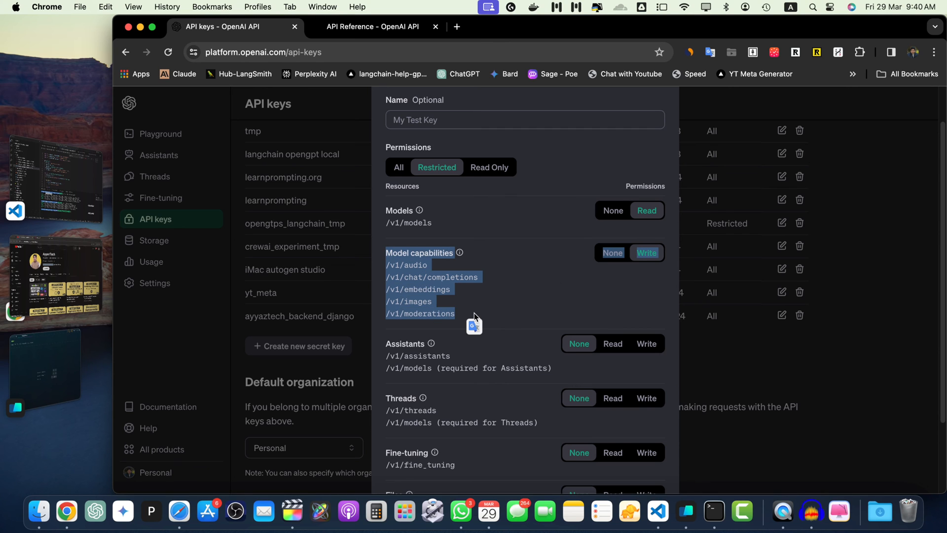
scroll(down, 3)
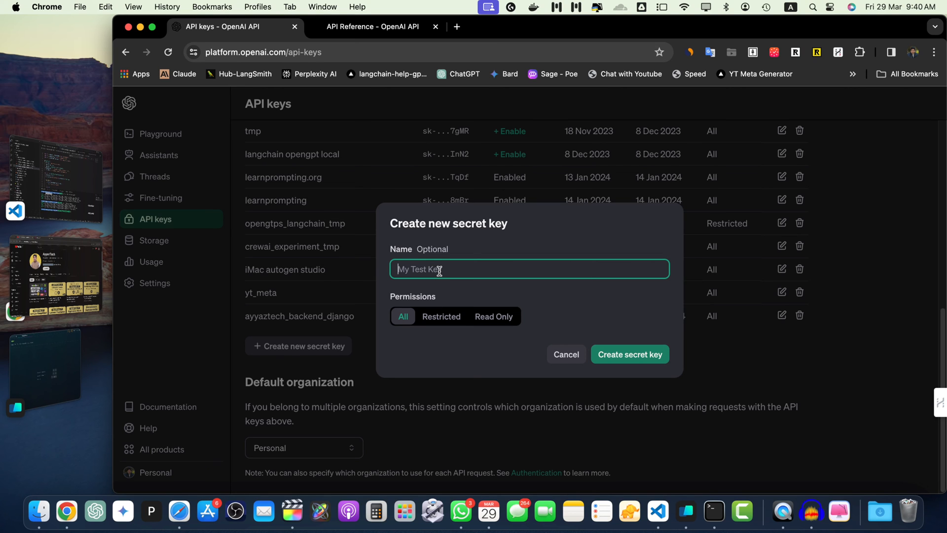
Create the secret key named 'temporarytest' and copy the generated key
text(temporarytest)
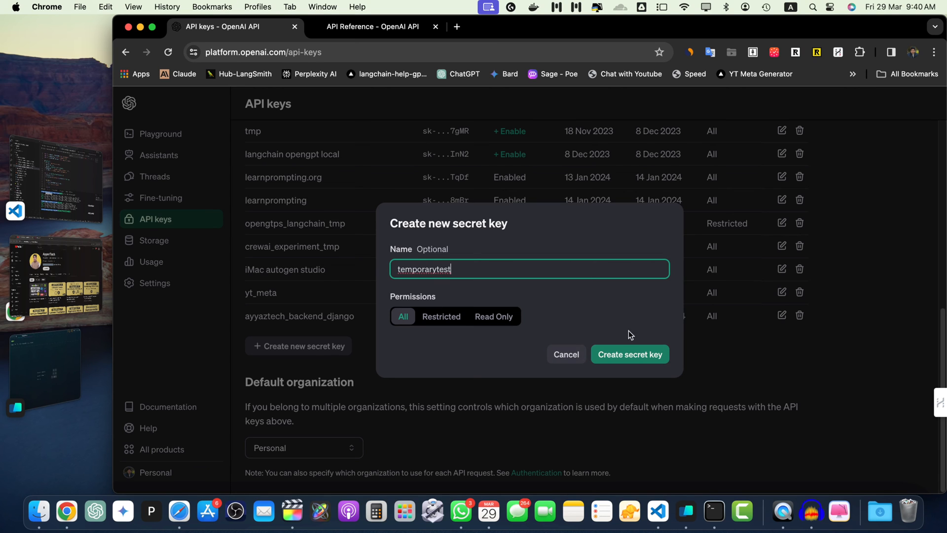
click(630, 354)
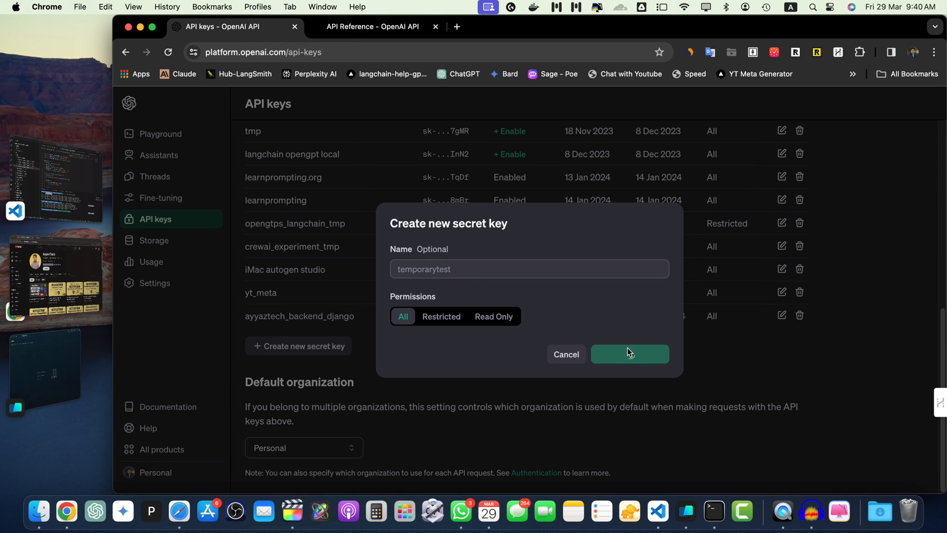
click(630, 354)
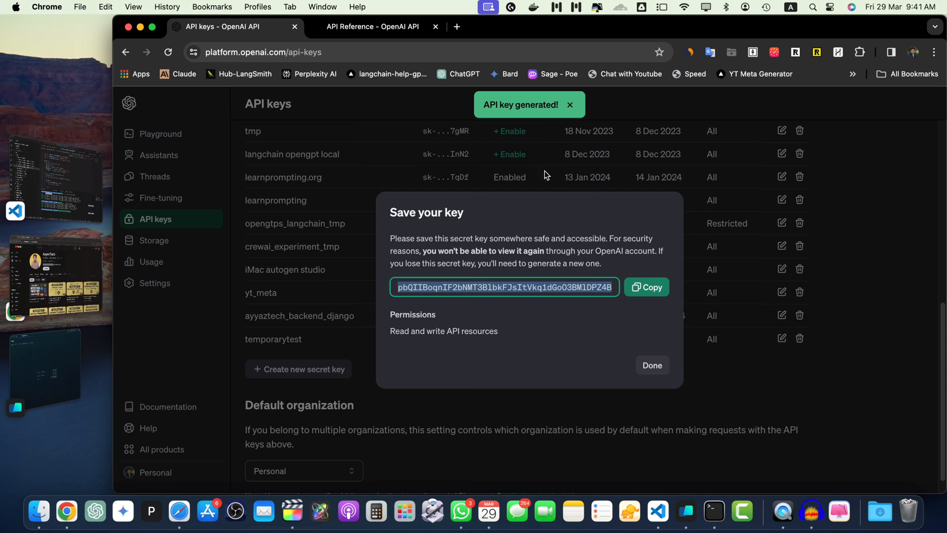
click(646, 287)
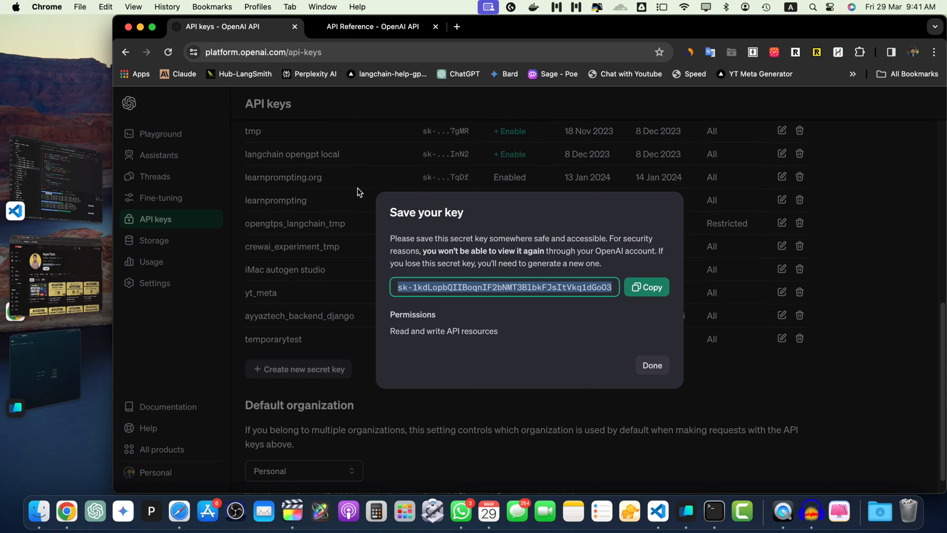
mouse_move(94, 341)
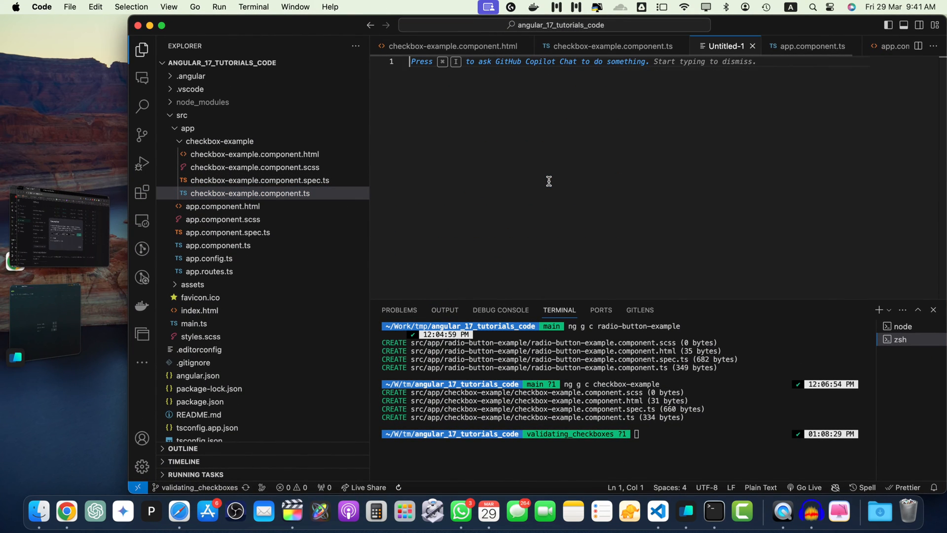
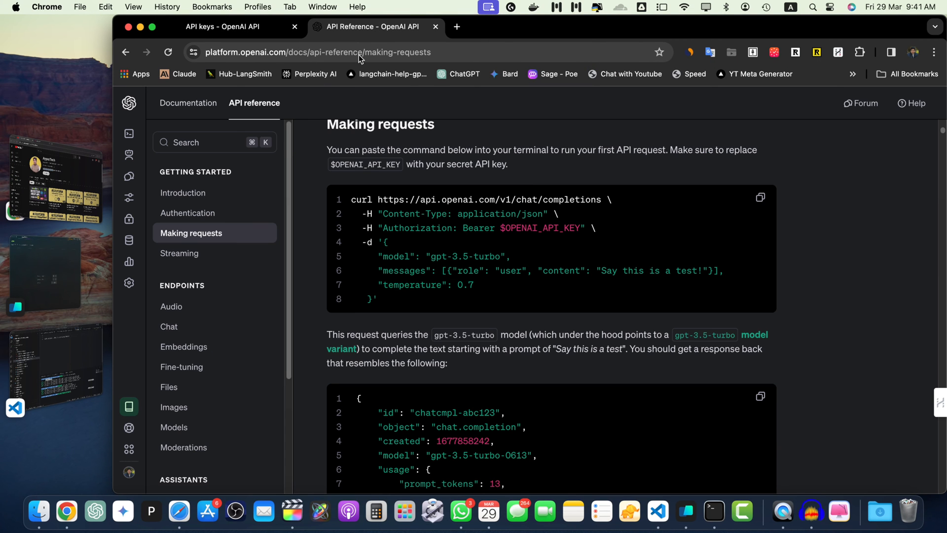
Paste the key into a scratch file and open the API reference Authentication section
mouse_move(487, 260)
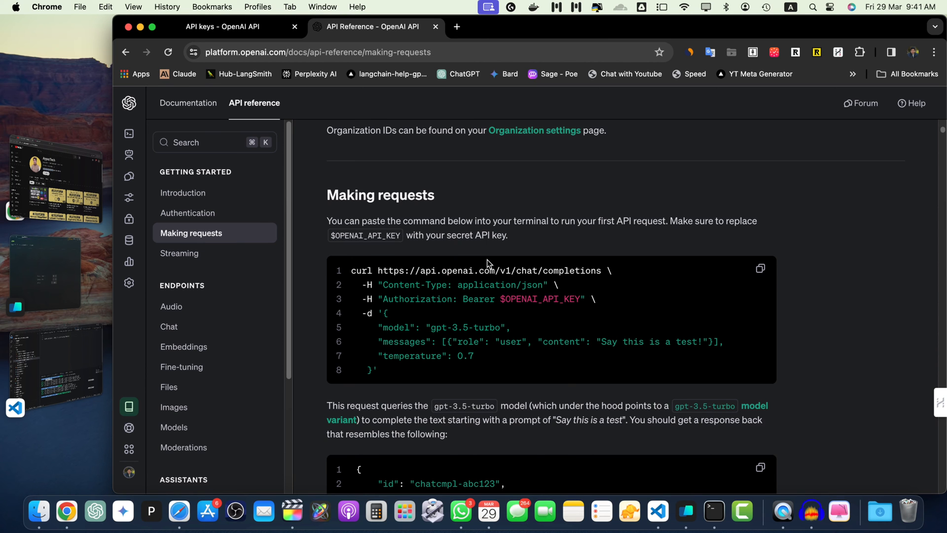
click(183, 192)
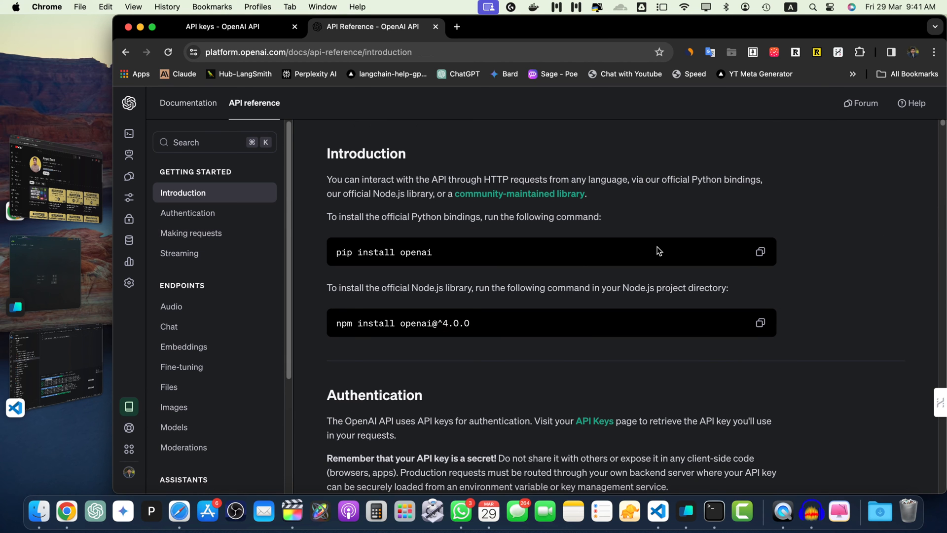
mouse_move(348, 253)
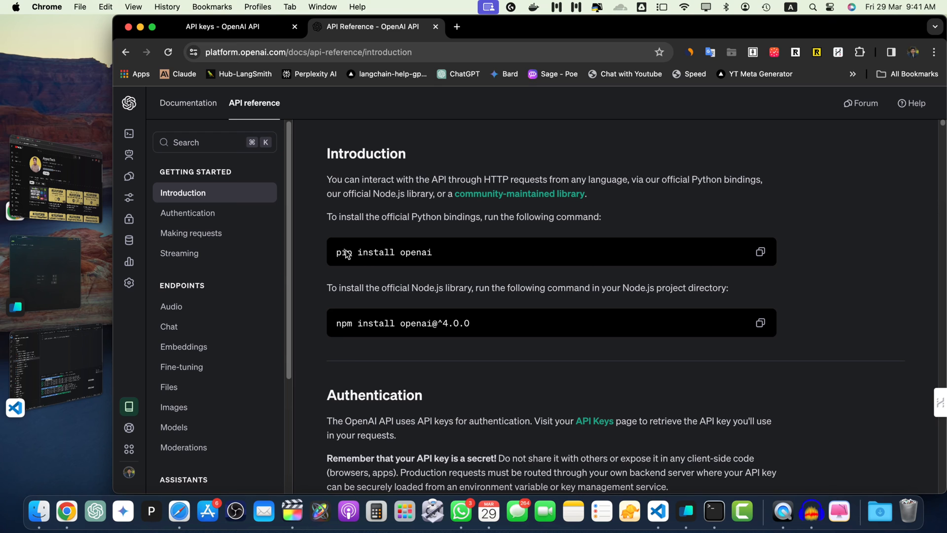
mouse_move(446, 305)
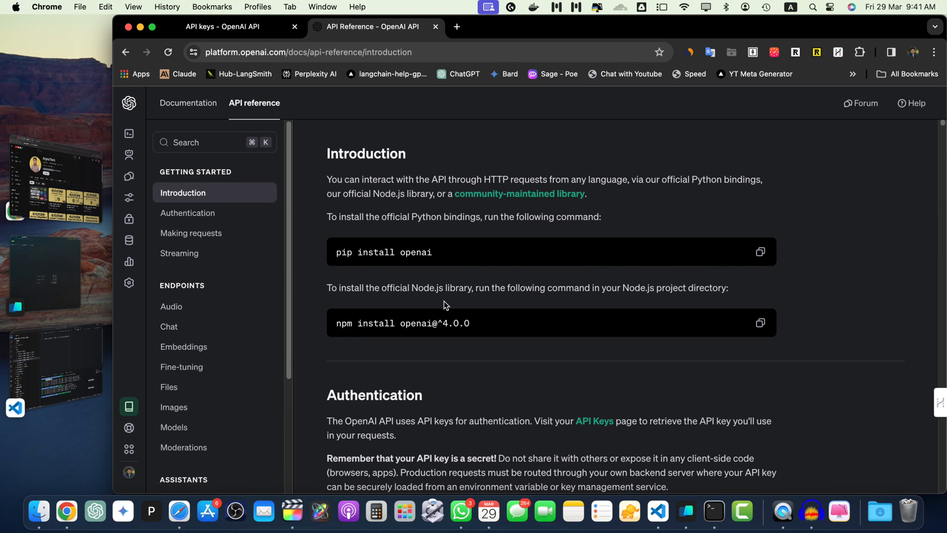
click(187, 213)
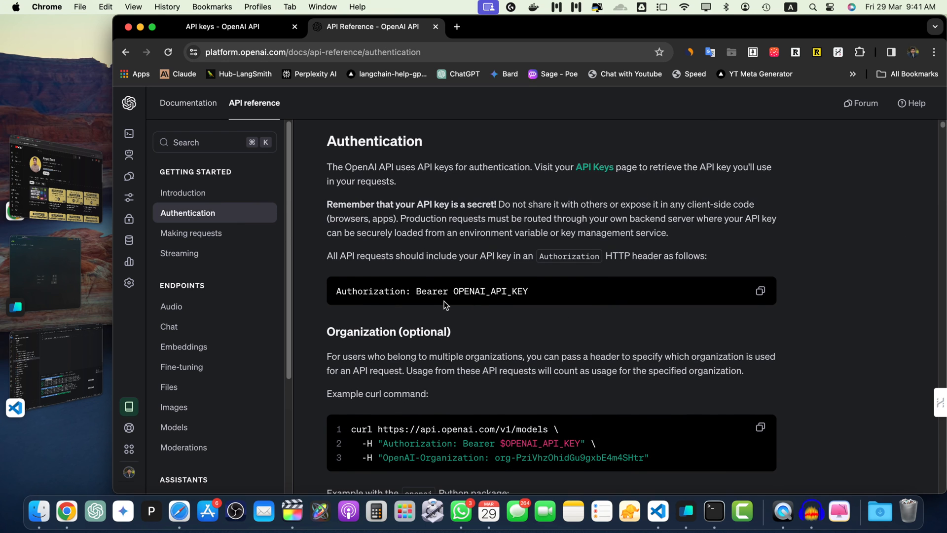
Select and copy the example curl command that lists models
scroll(down, 3)
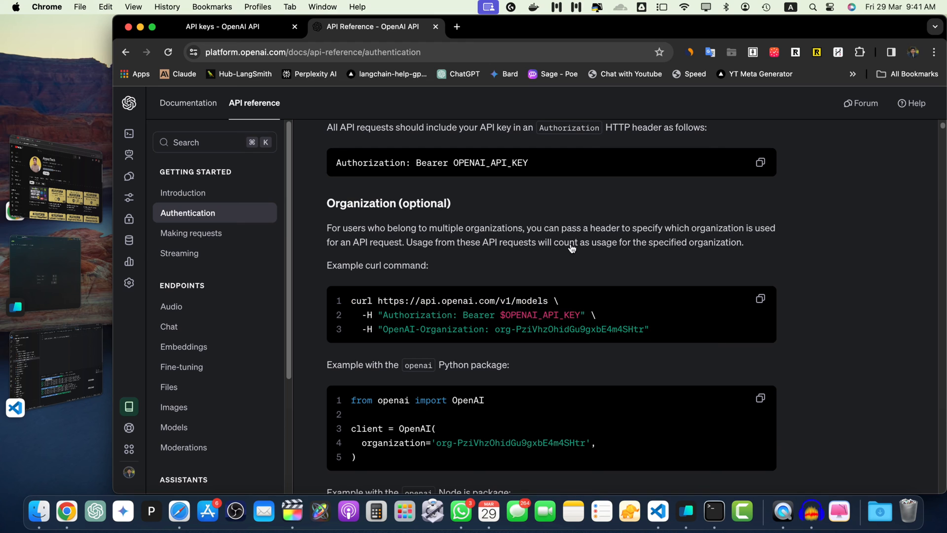
mouse_move(366, 312)
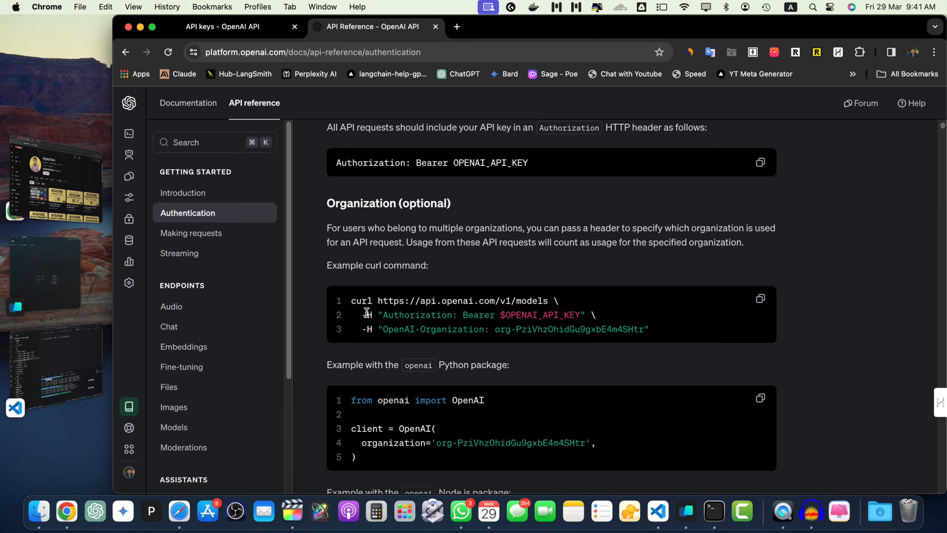
drag(363, 300, 649, 329)
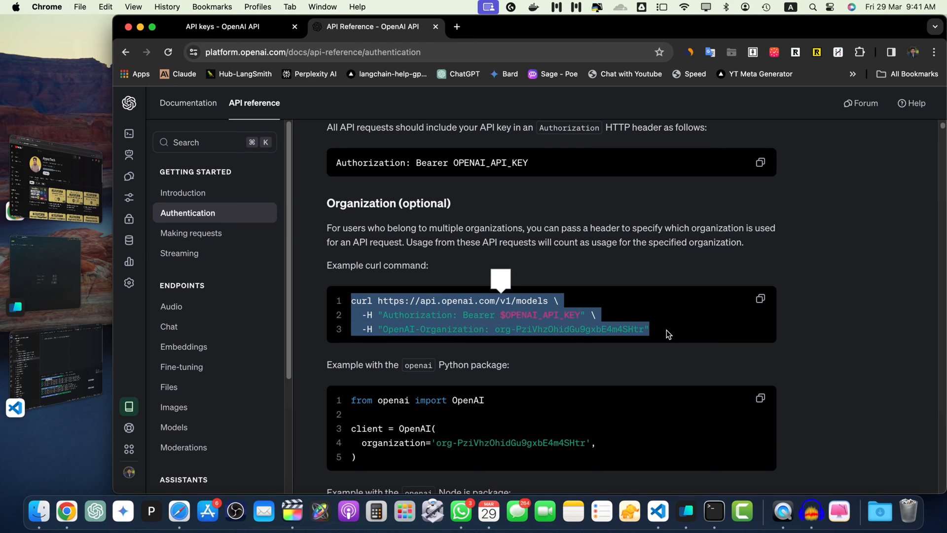
click(760, 299)
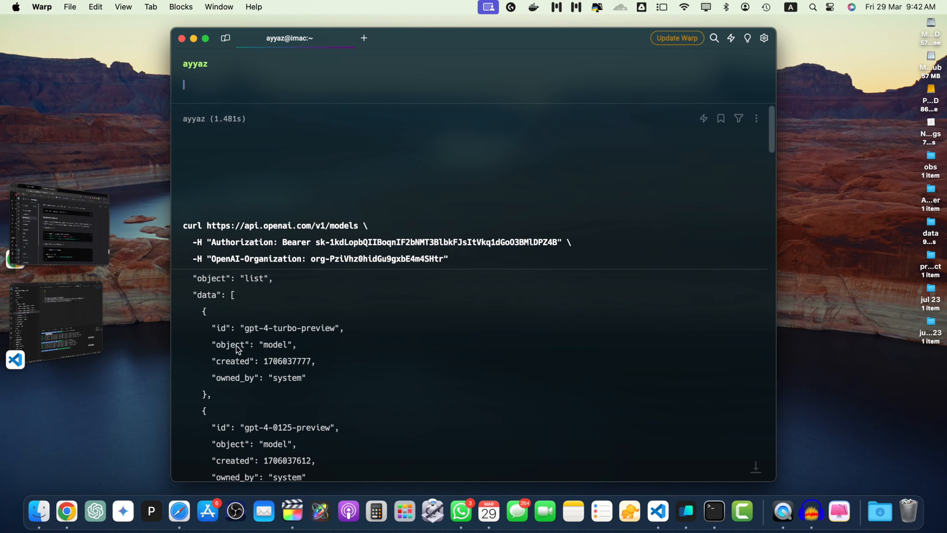
Scroll through Warp's JSON list of models like gpt-4-turbo-preview and gpt-3.5-turbo-1106
scroll(down, 3)
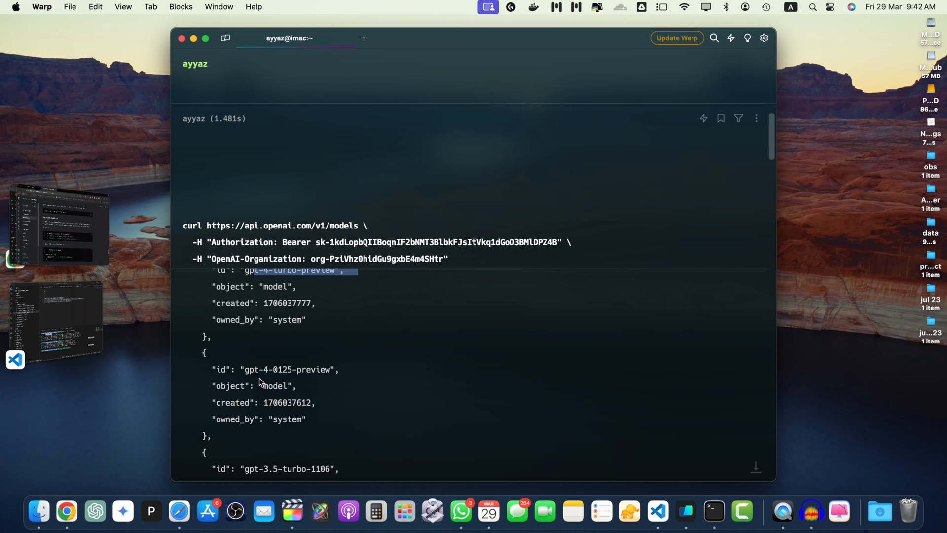
scroll(down, 3)
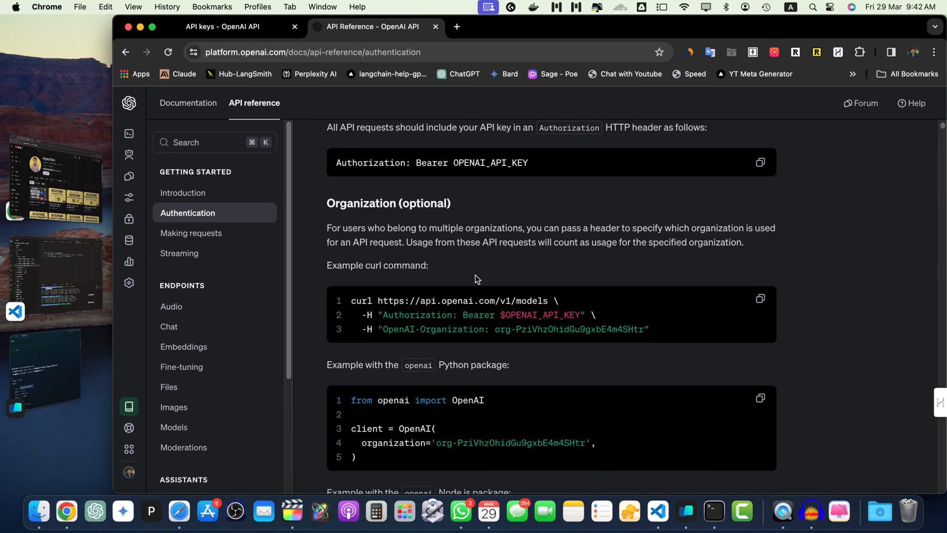
Open Making requests and select 'chat' in the chat completions endpoint URL
scroll(down, 3)
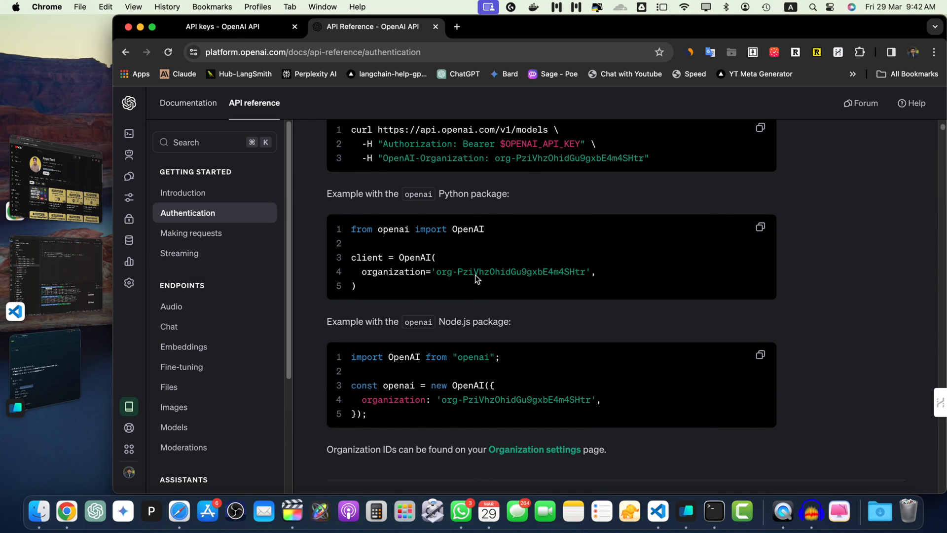
click(191, 232)
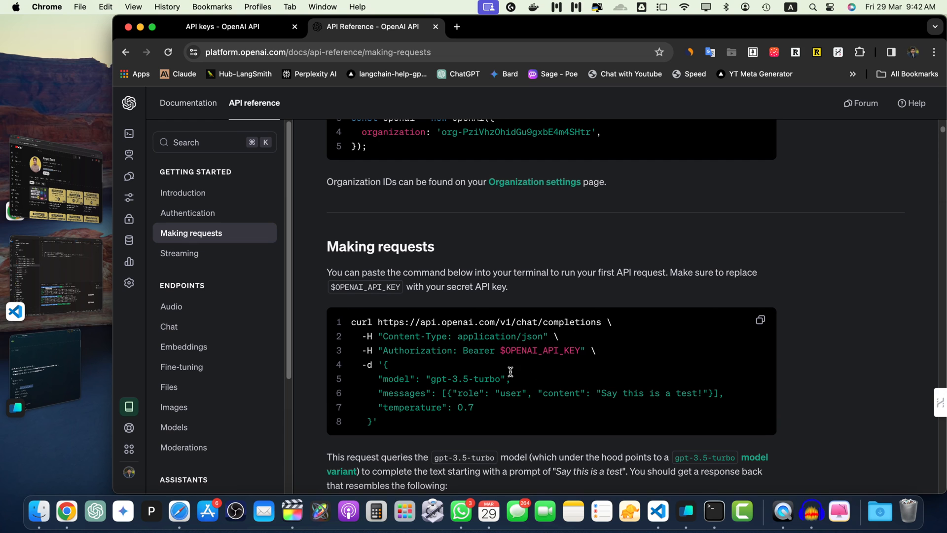
double_click(571, 321)
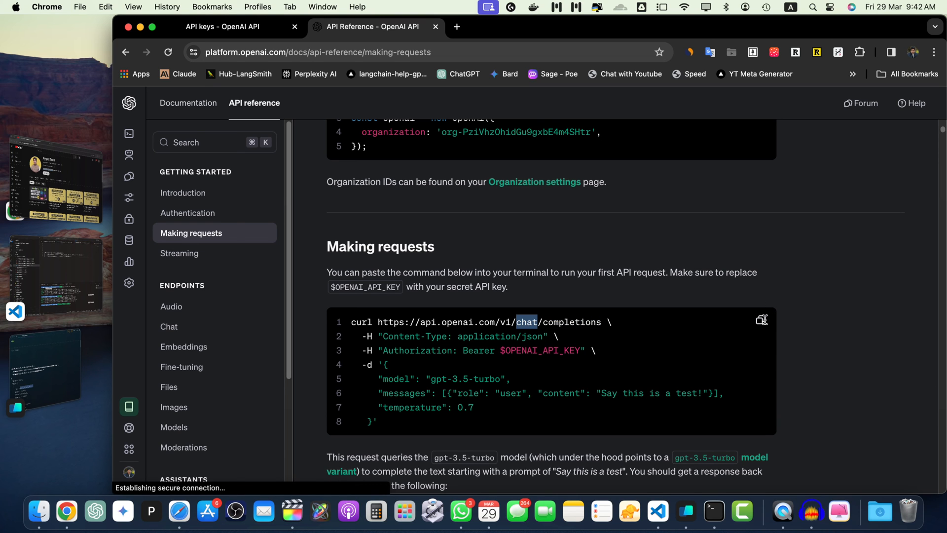
scroll(down, 3)
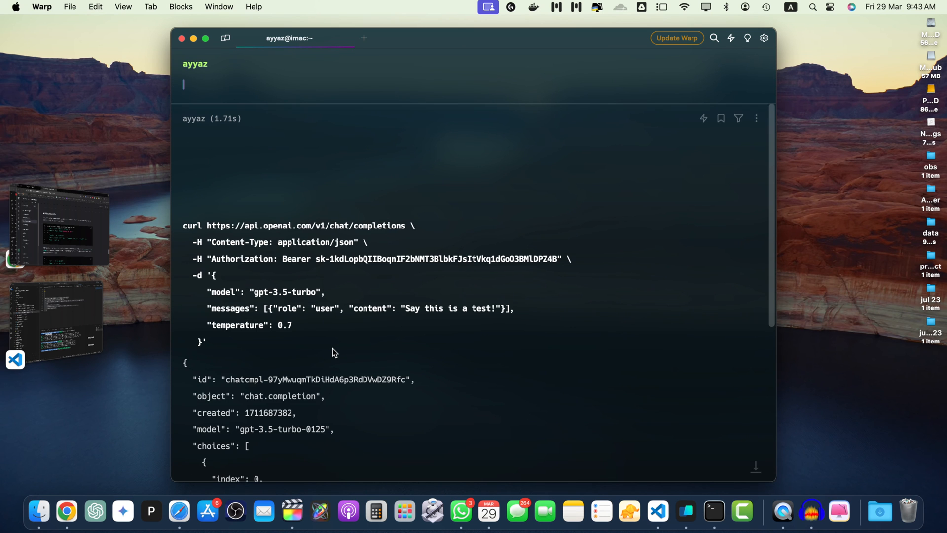
mouse_move(270, 318)
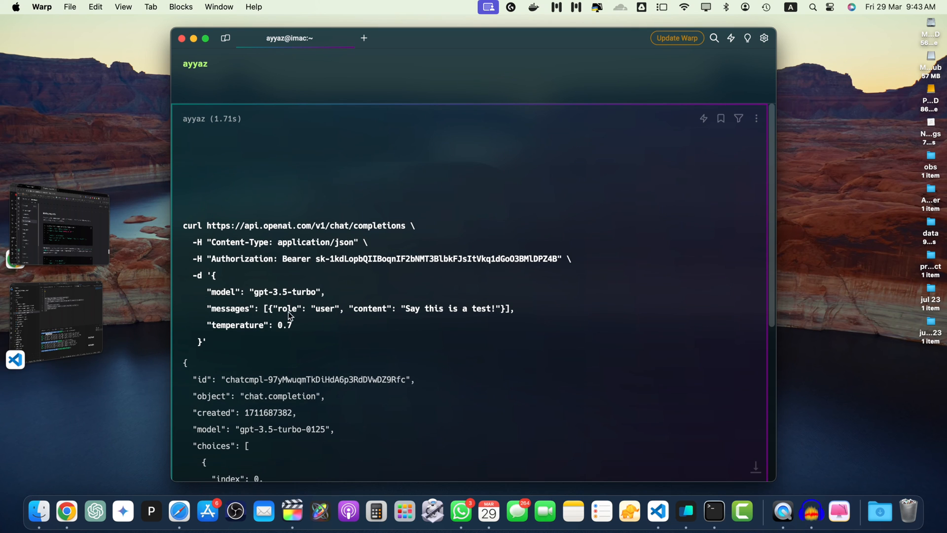
mouse_move(373, 310)
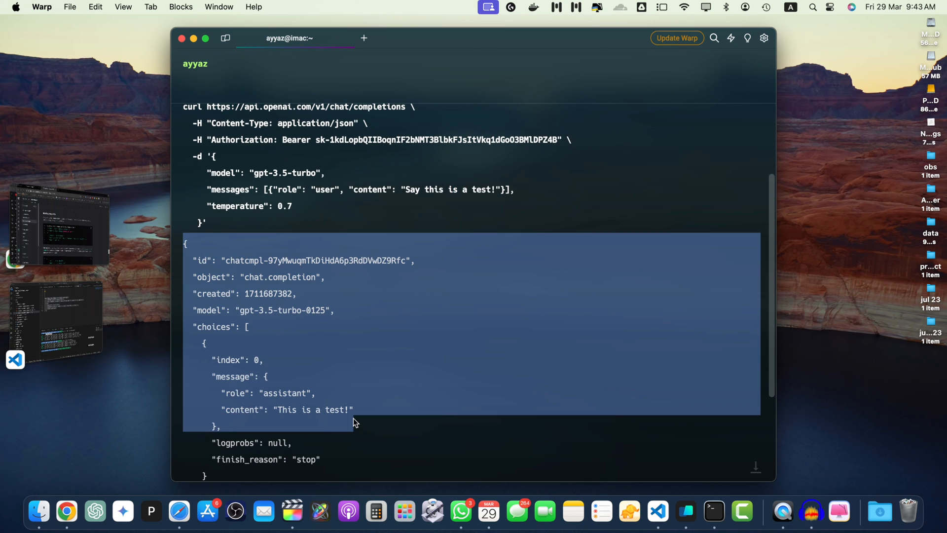
Scroll through Warp's reply "This is a test!" showing 18 total tokens used
scroll(down, 3)
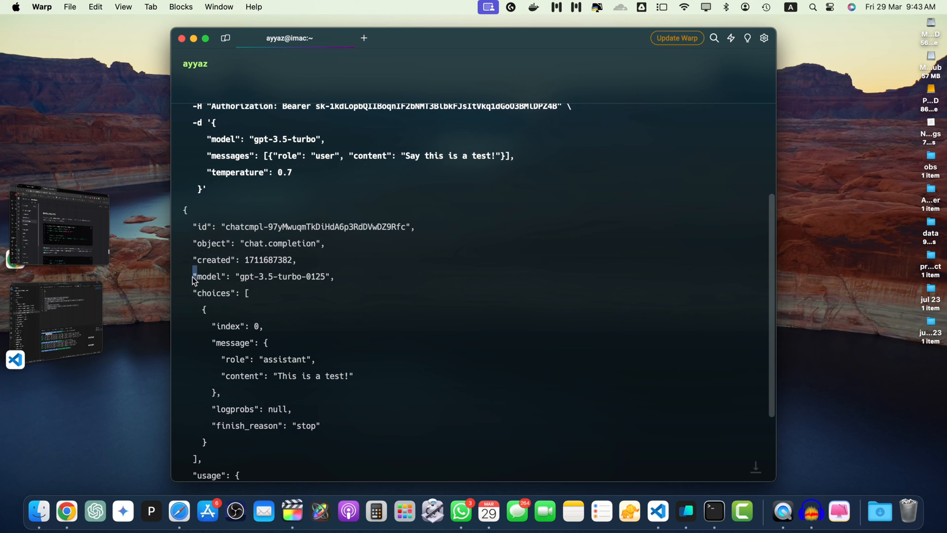
mouse_move(356, 290)
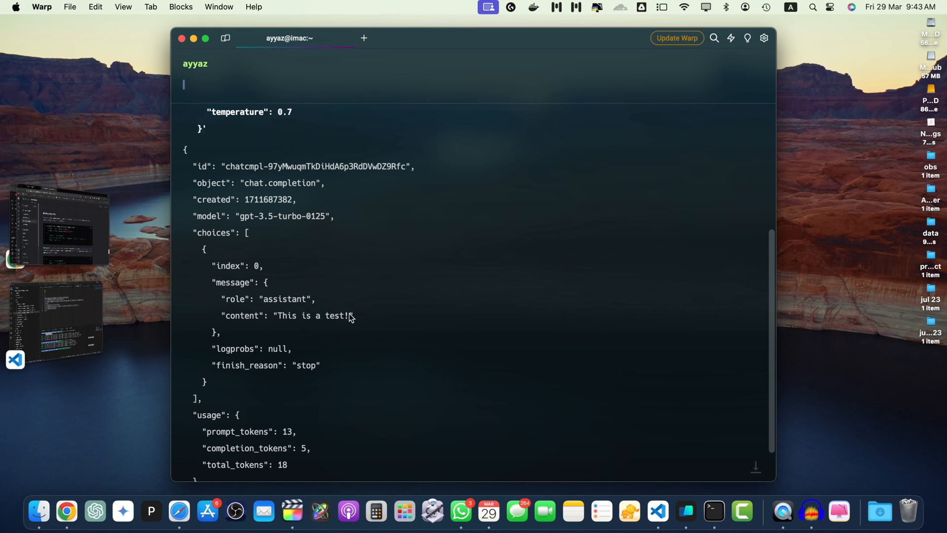
scroll(down, 3)
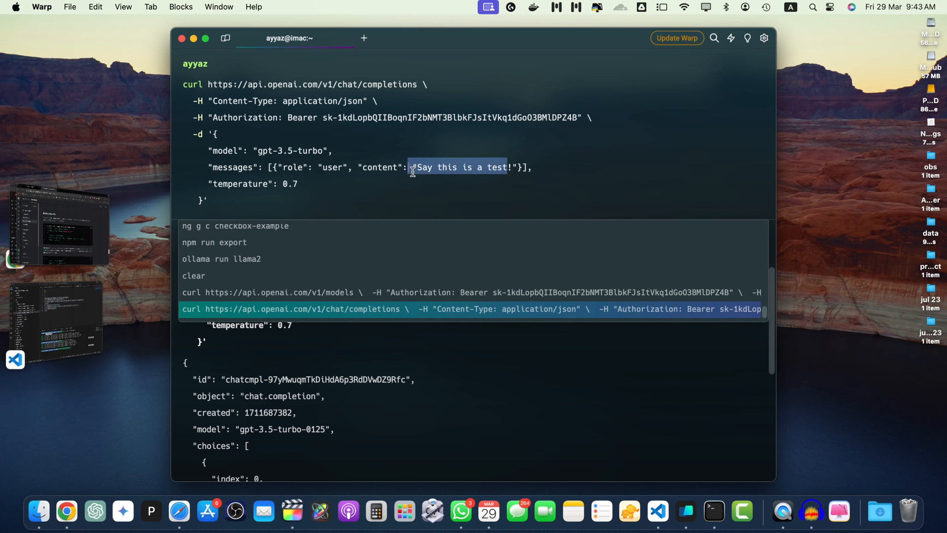
Change the curl prompt to ask for the best AI models to learn, then review the ten models
text(best)
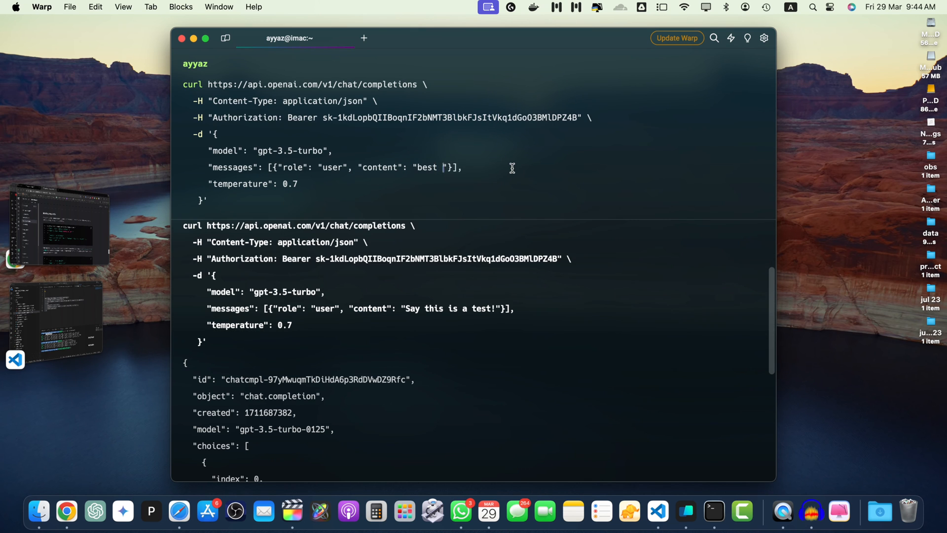
text(give me bullet list of)
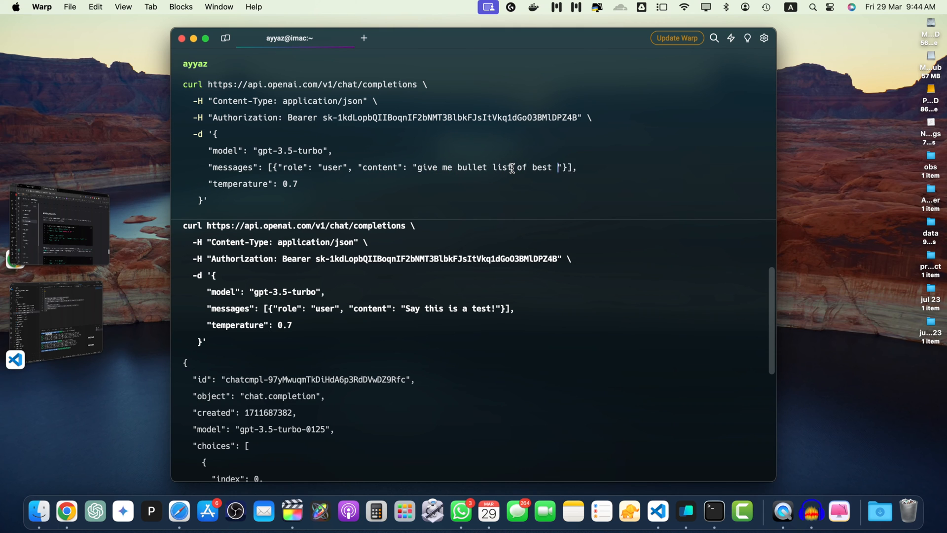
text(ai models to learn something)
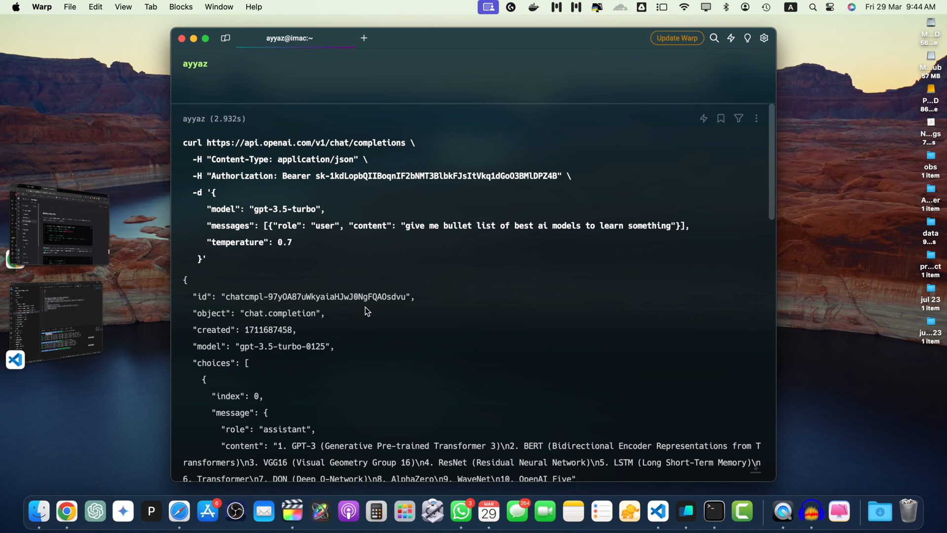
scroll(down, 3)
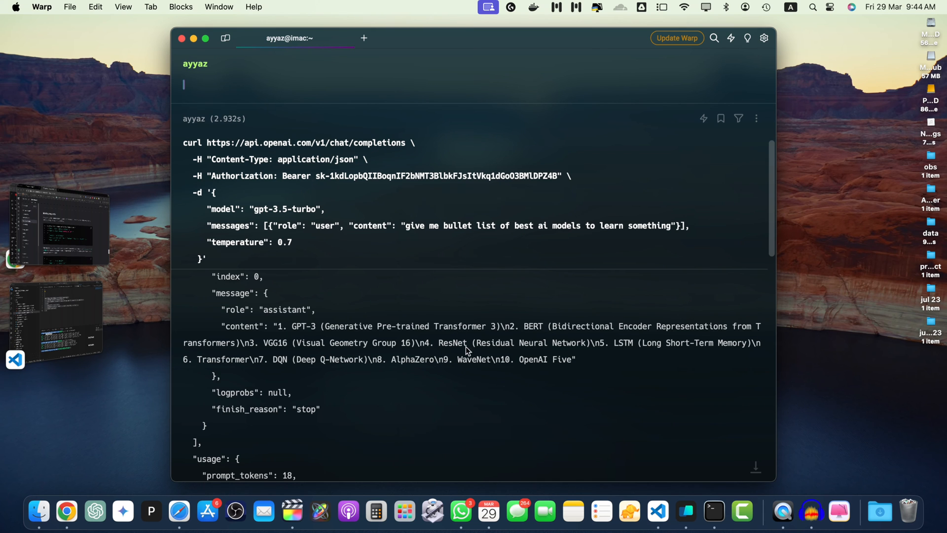
mouse_move(264, 353)
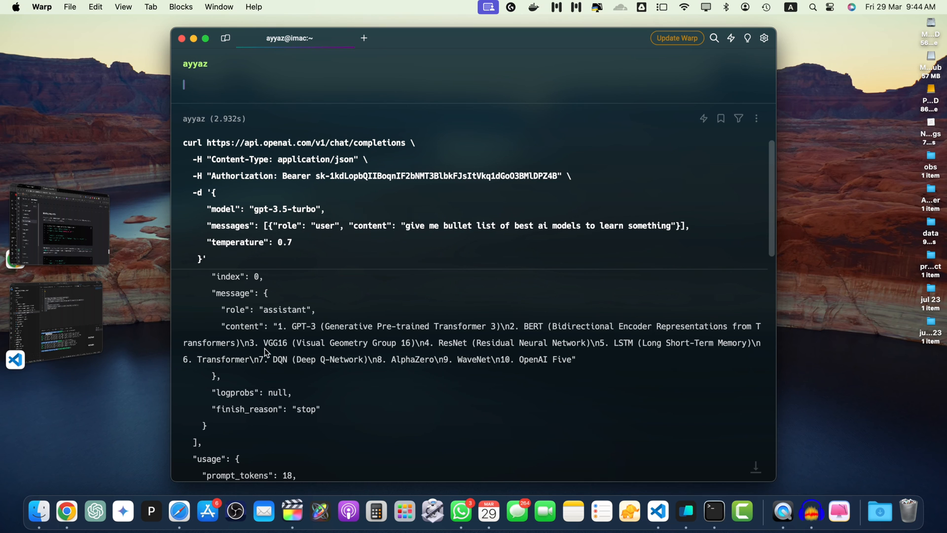
mouse_move(426, 350)
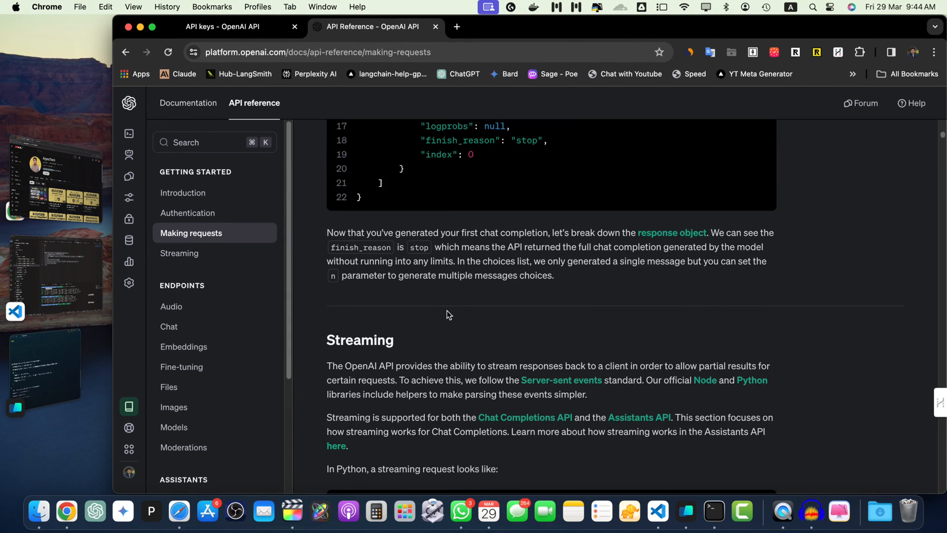
Navigate the API reference sidebar to the Audio endpoint docs with the create speech example
click(179, 253)
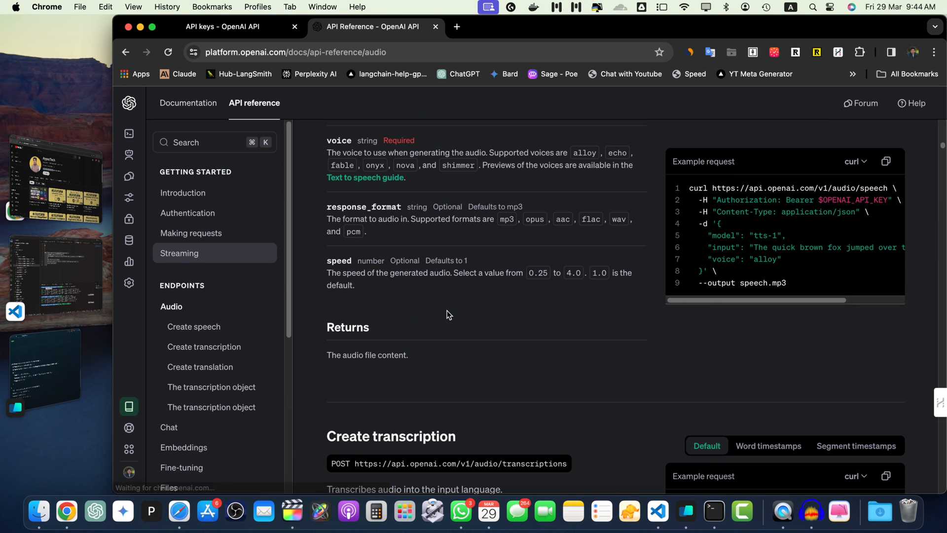
click(171, 306)
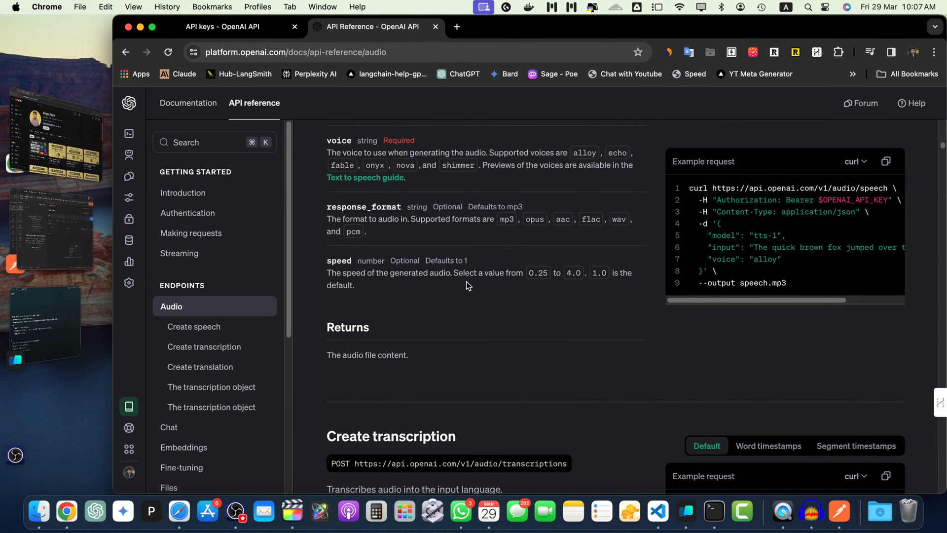
Copy the Making requests curl example and select 'completions' in its endpoint URL
click(191, 233)
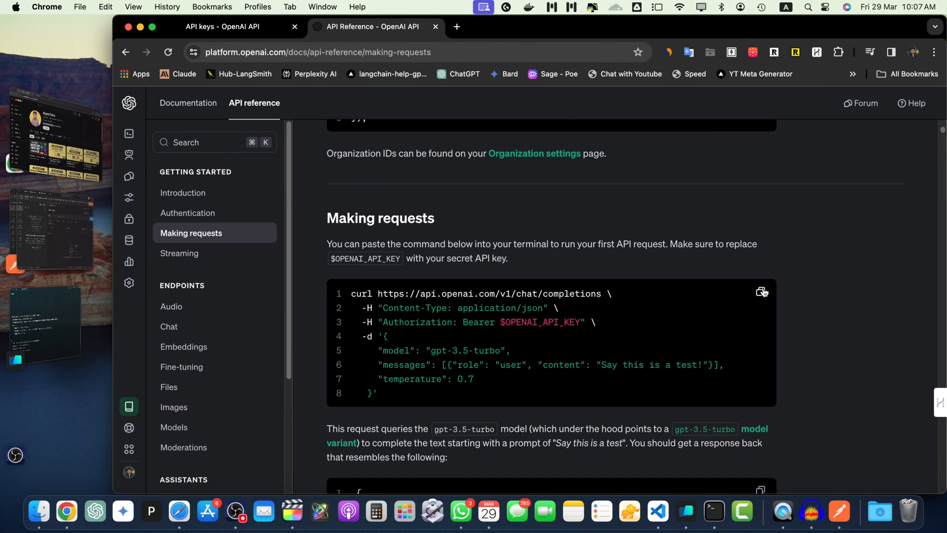
click(761, 291)
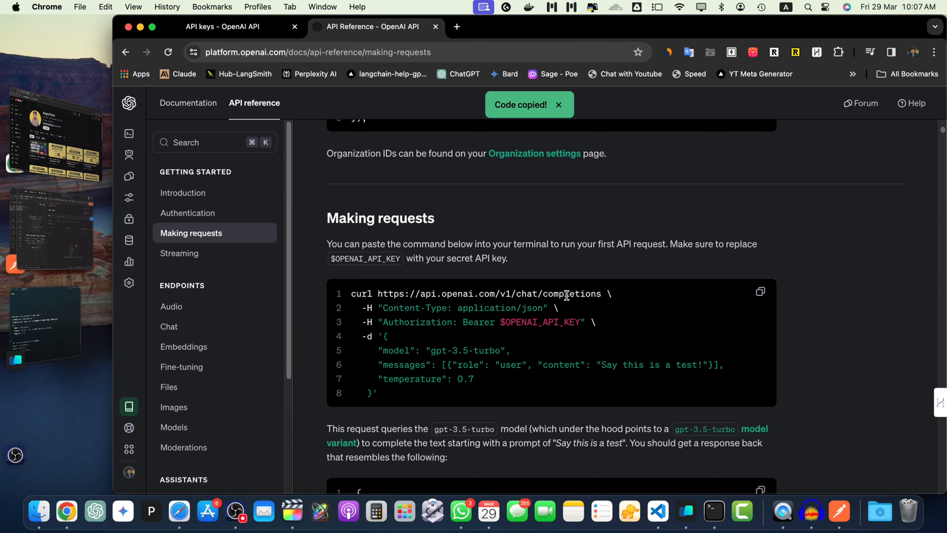
double_click(490, 293)
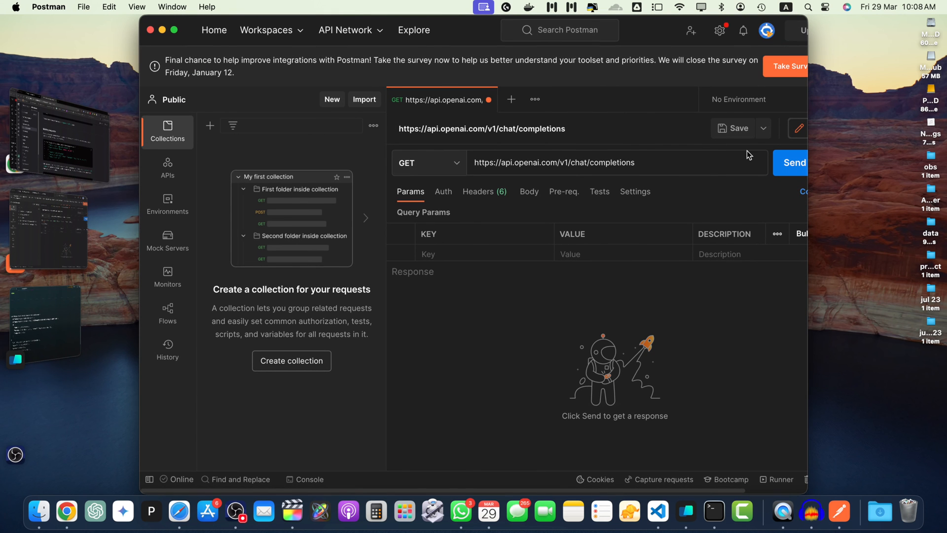
Send the request as POST with the raw JSON chat body, getting 401 Unauthorized
click(428, 162)
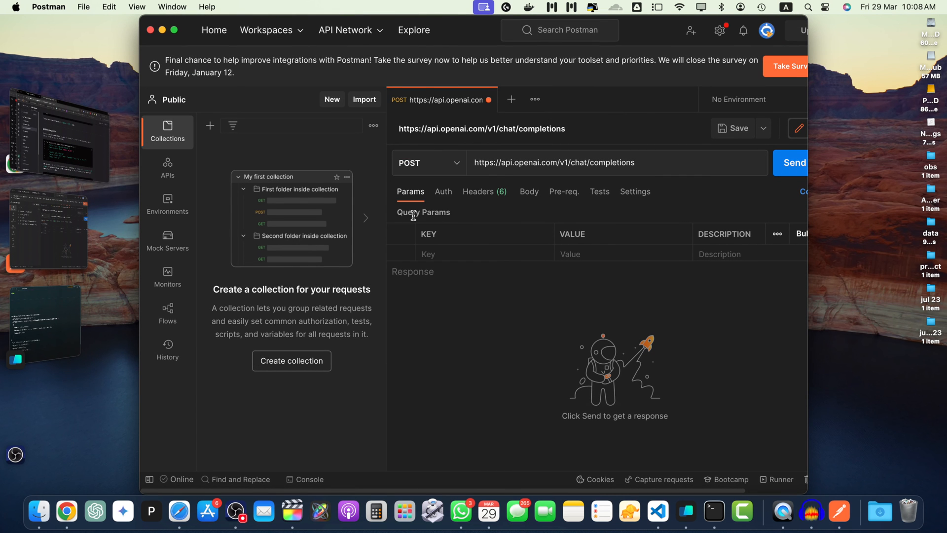
click(528, 191)
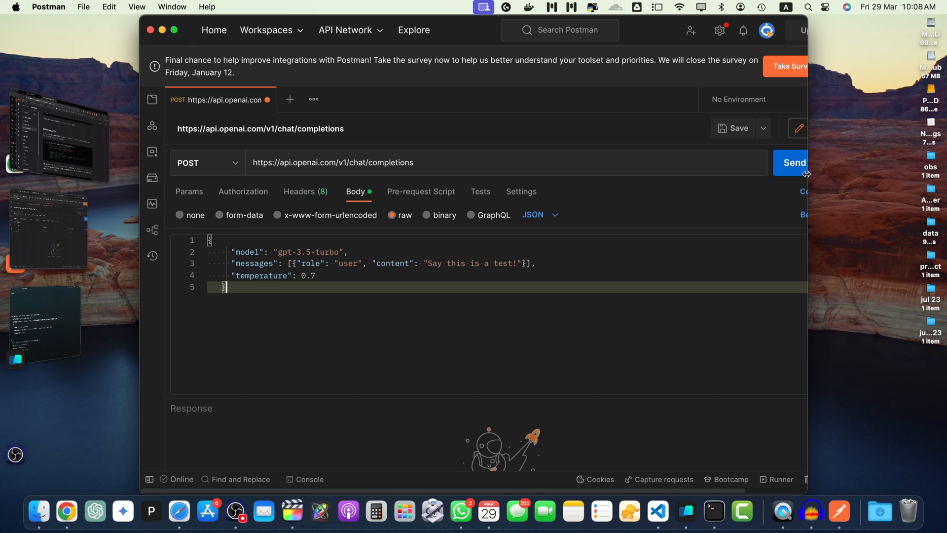
click(794, 162)
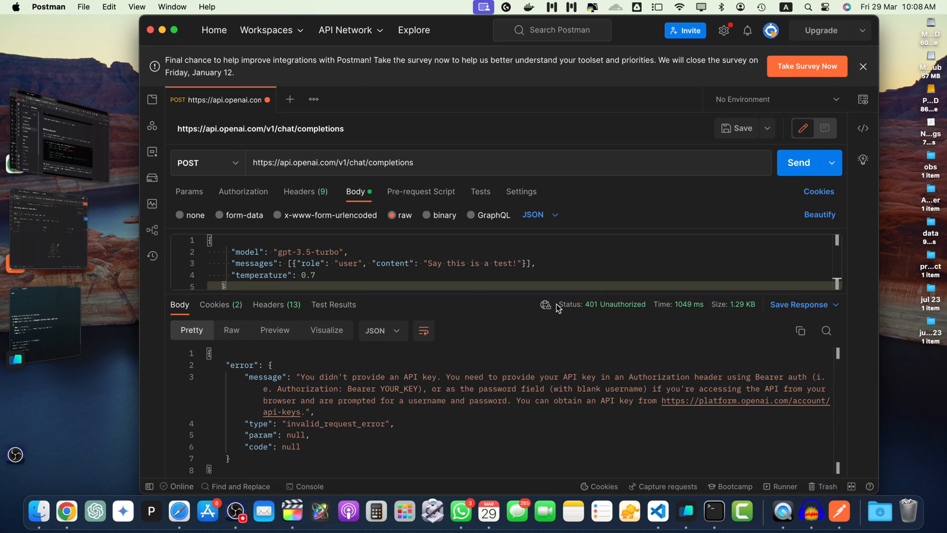
mouse_move(310, 424)
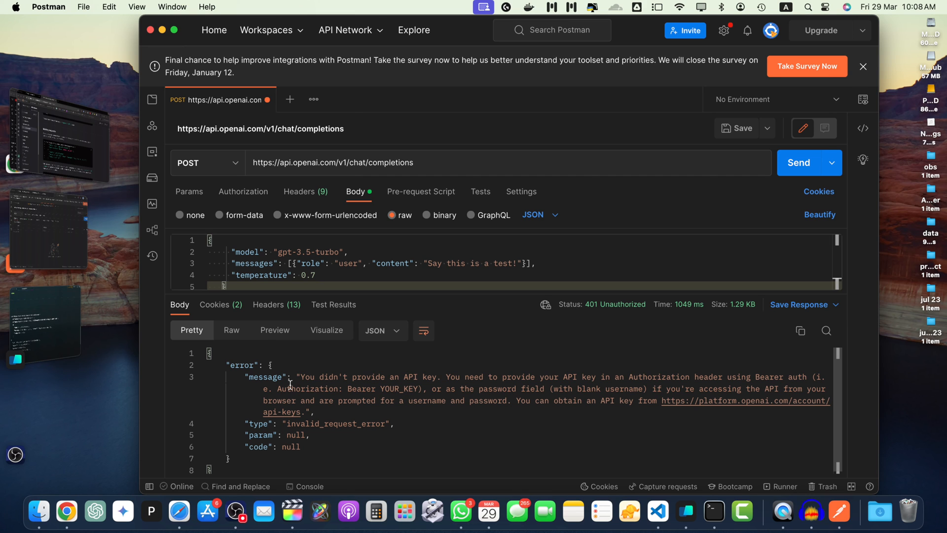
mouse_move(354, 73)
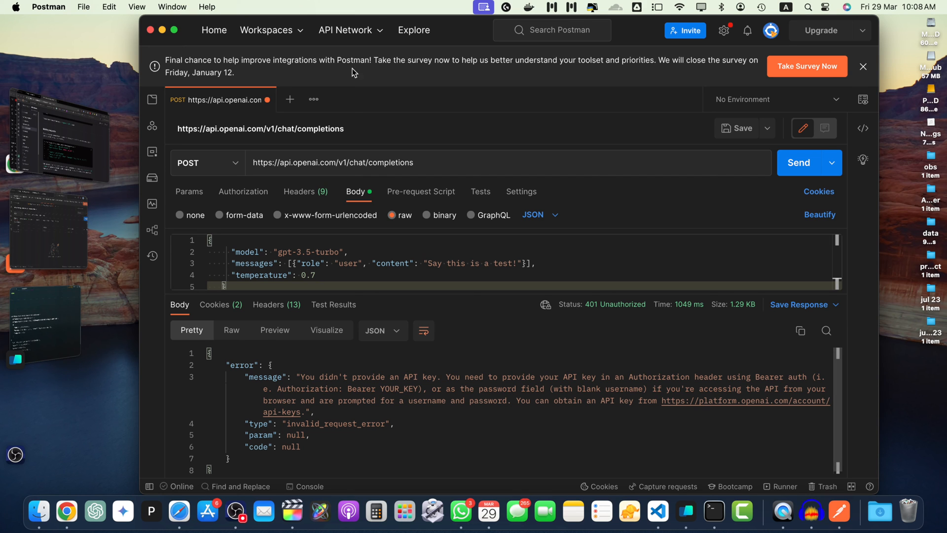
mouse_move(305, 192)
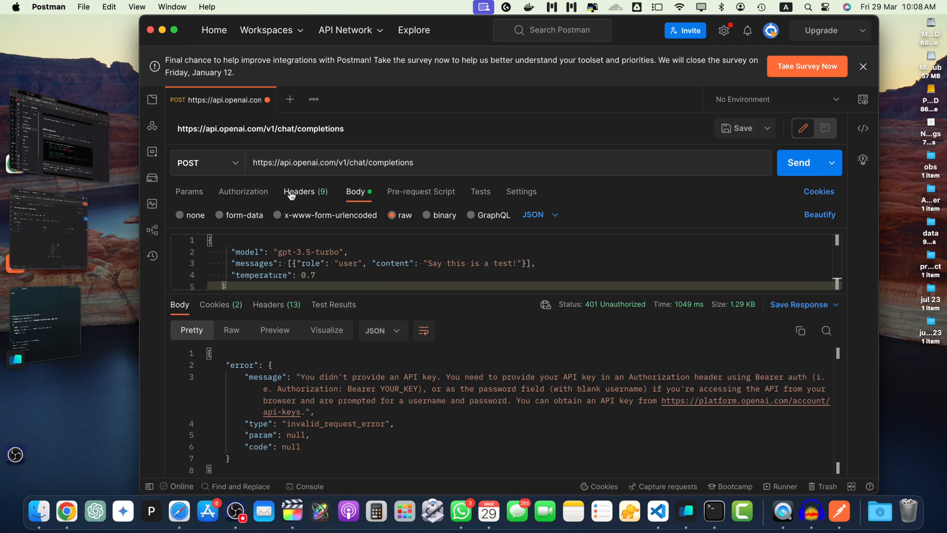
Set Bearer Token authorization with the API key, resend, and edit the token field
click(301, 192)
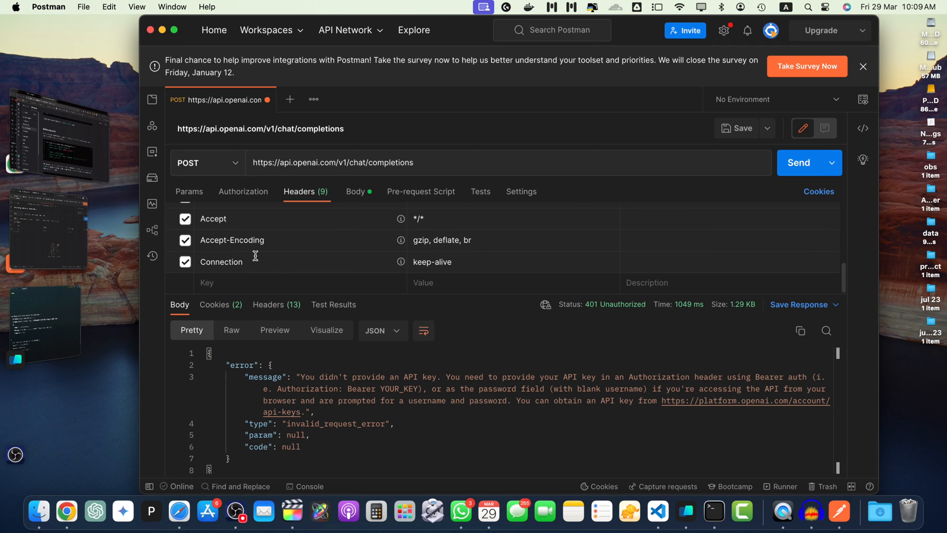
click(243, 191)
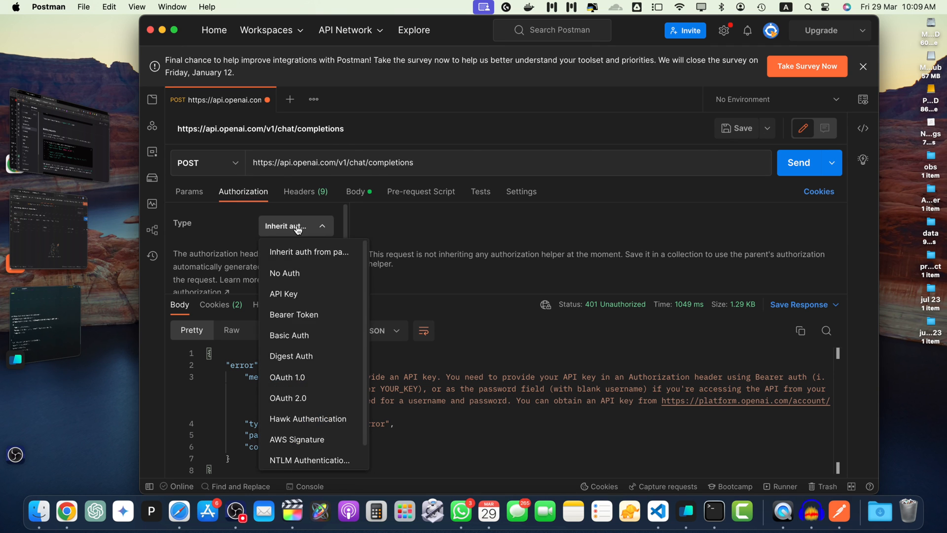
click(294, 315)
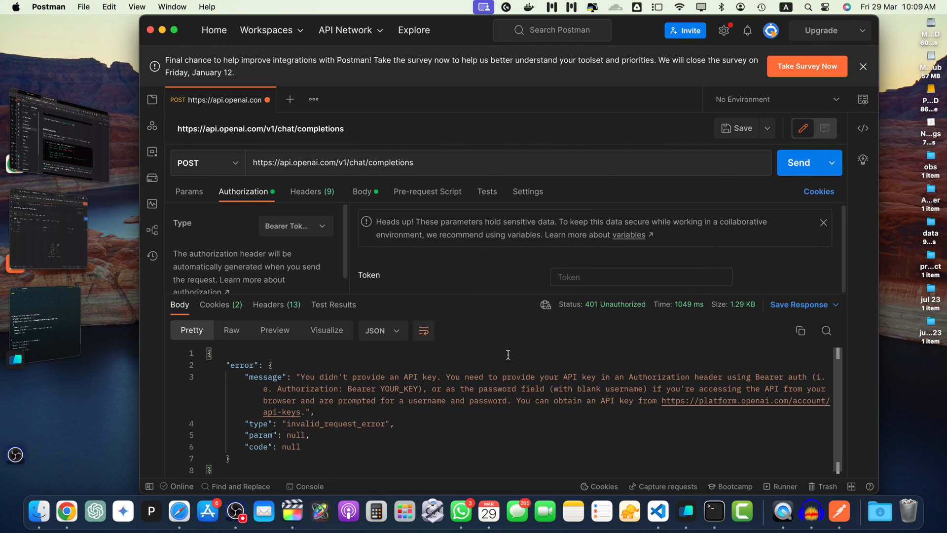
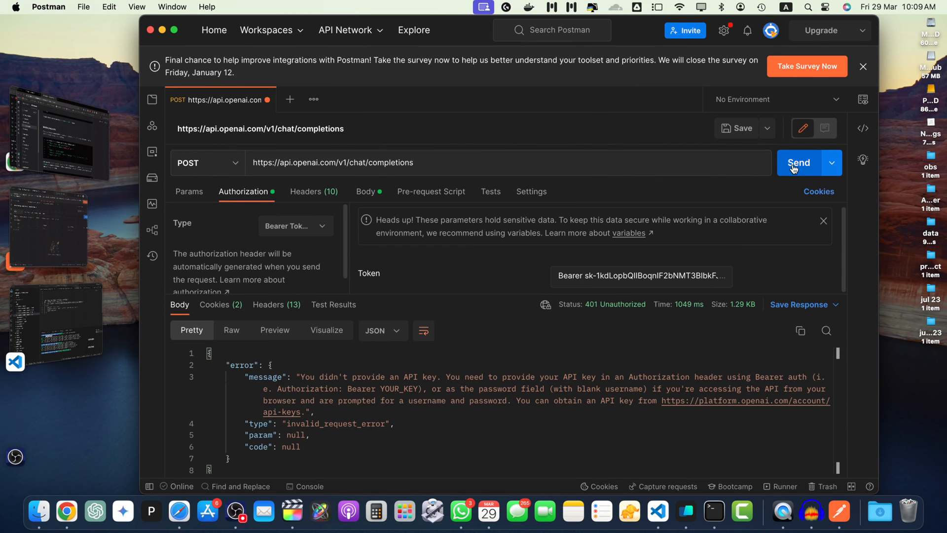
click(799, 161)
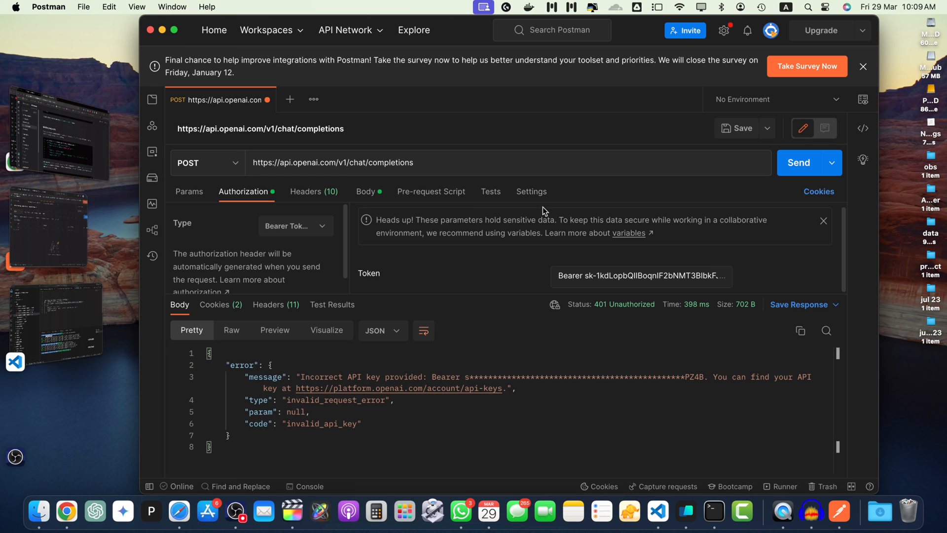
click(641, 276)
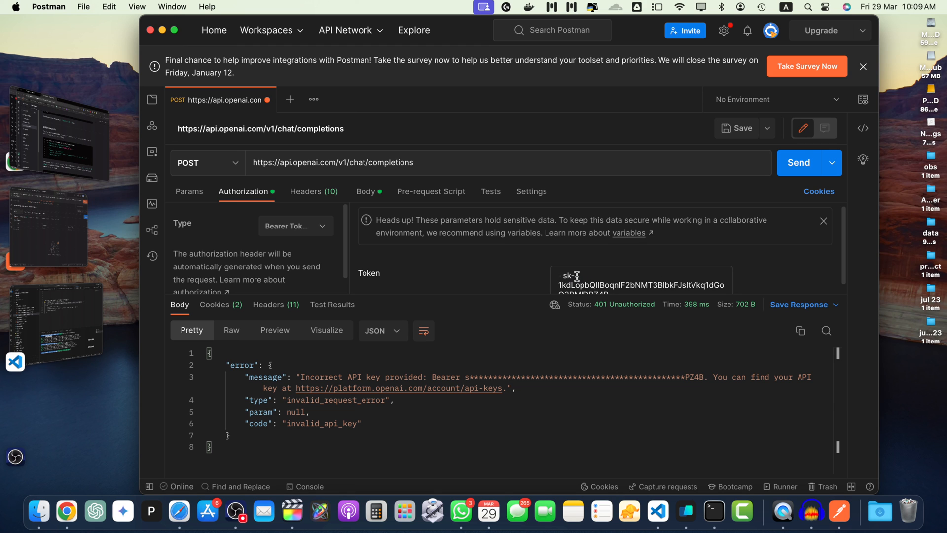
mouse_move(245, 196)
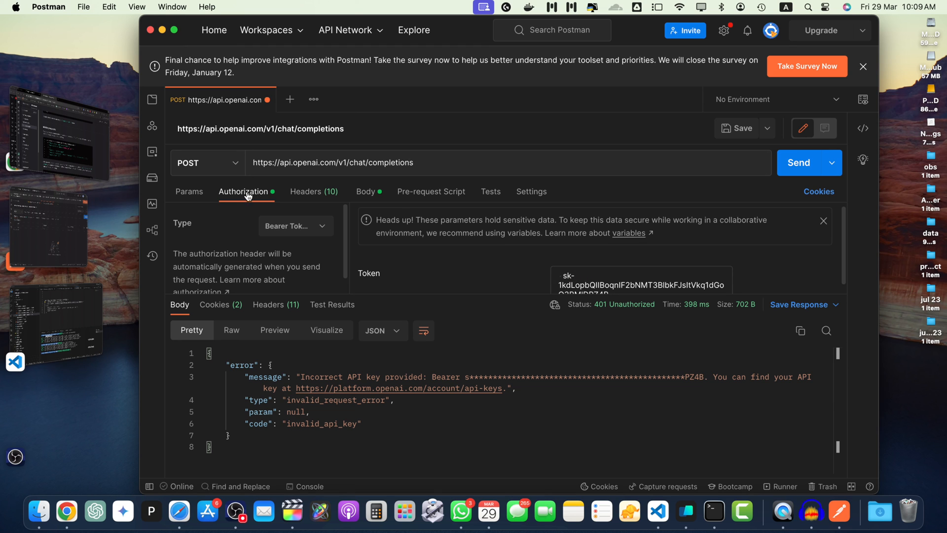
mouse_move(421, 219)
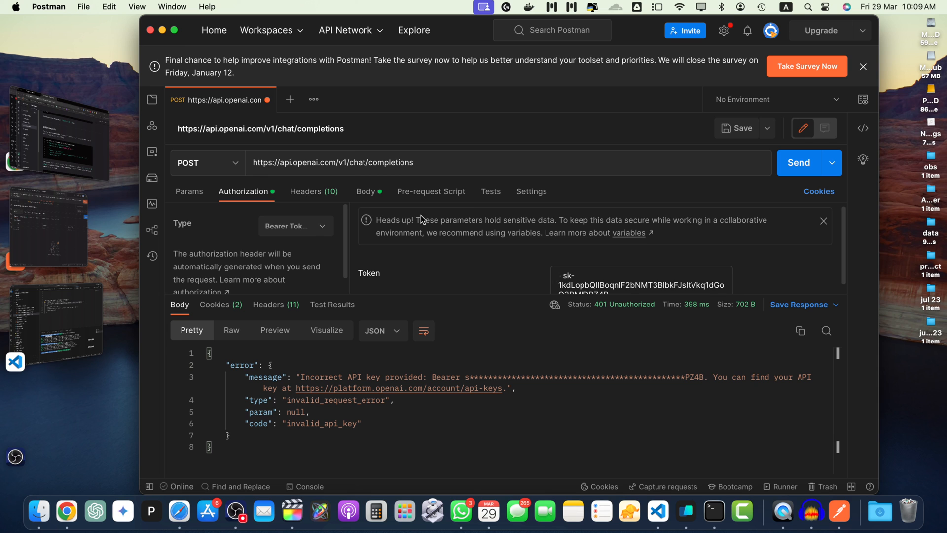
mouse_move(565, 276)
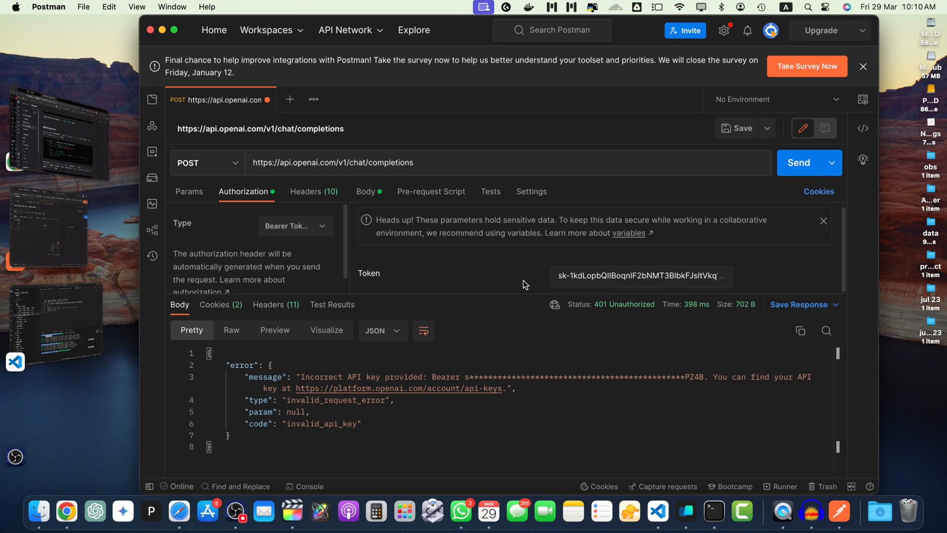
mouse_move(311, 195)
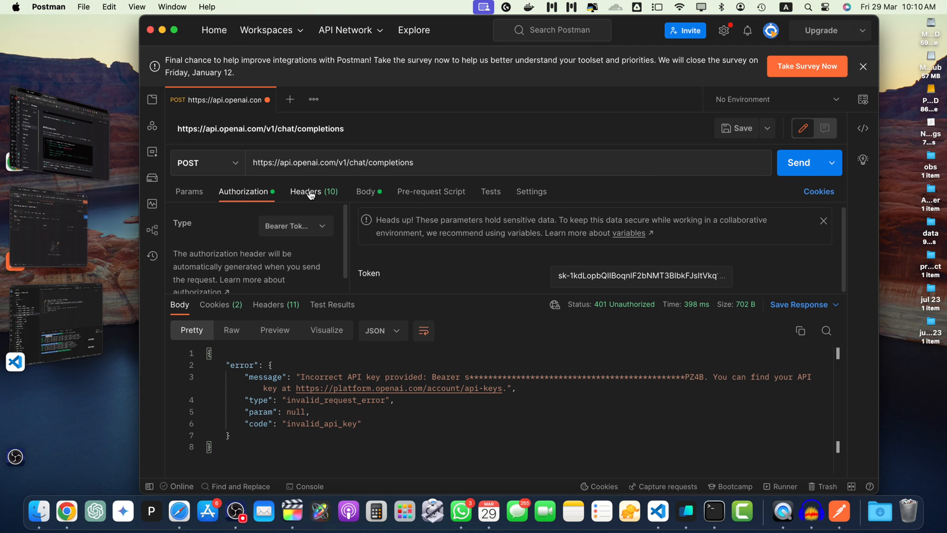
Verify the Authorization header and resend, receiving 200 OK with "This is a test!"
click(314, 192)
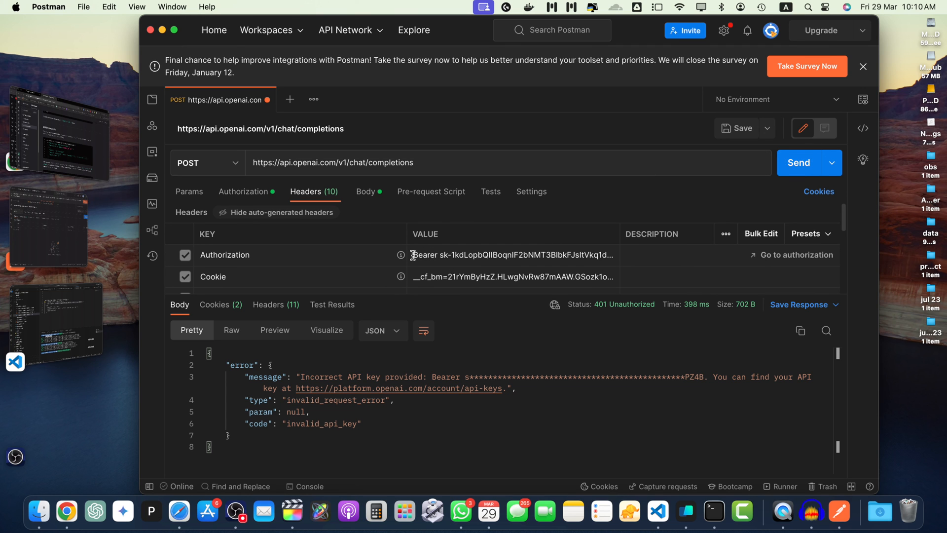
mouse_move(751, 182)
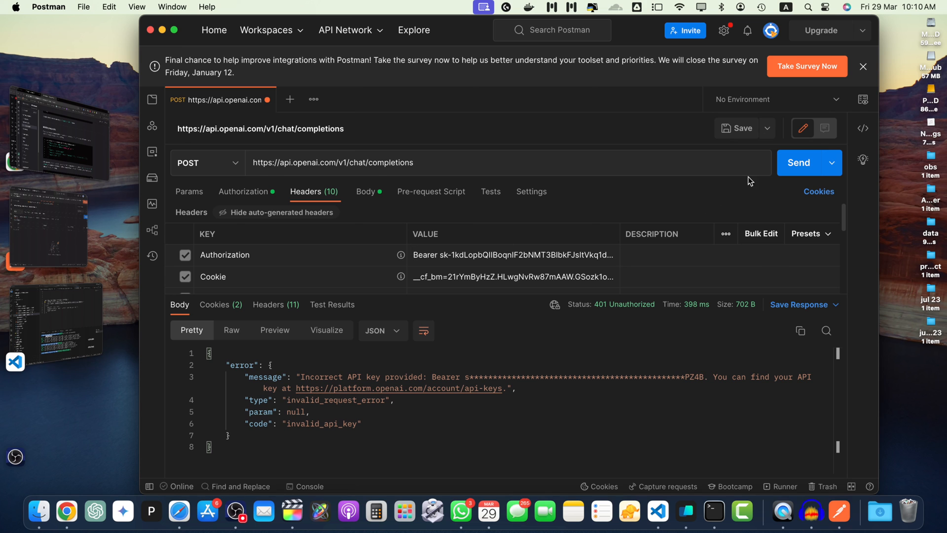
click(799, 163)
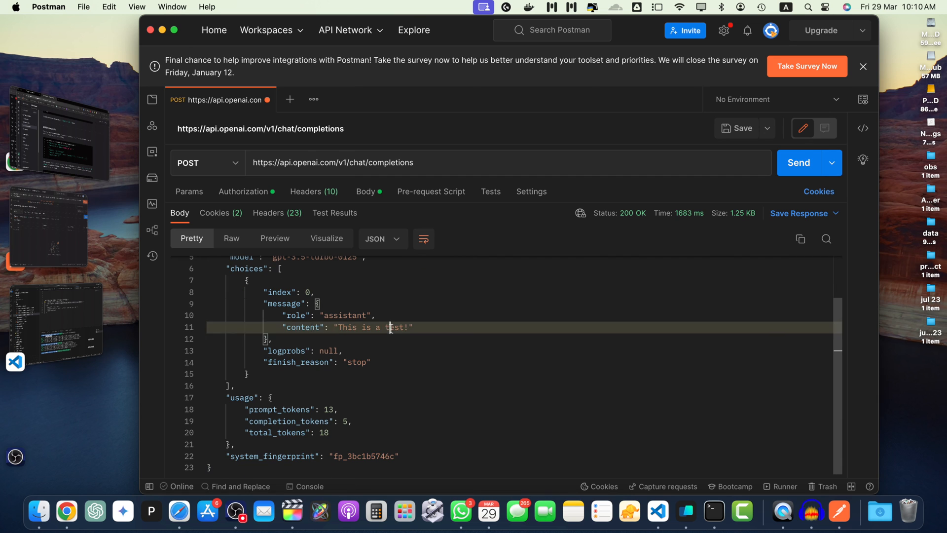
Ask 'give me list of top programming languages' in the body, send, and inspect the ten languages
click(365, 191)
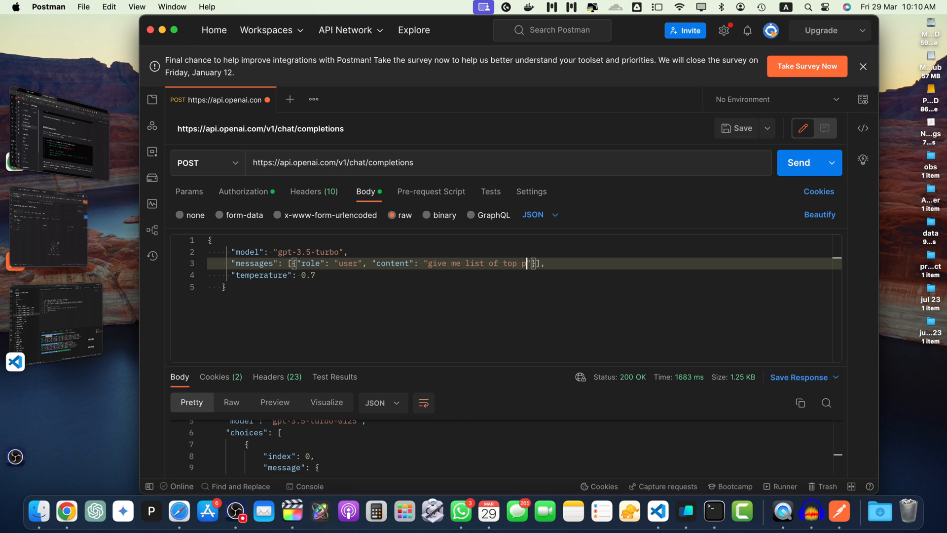
text(rogramming languages)
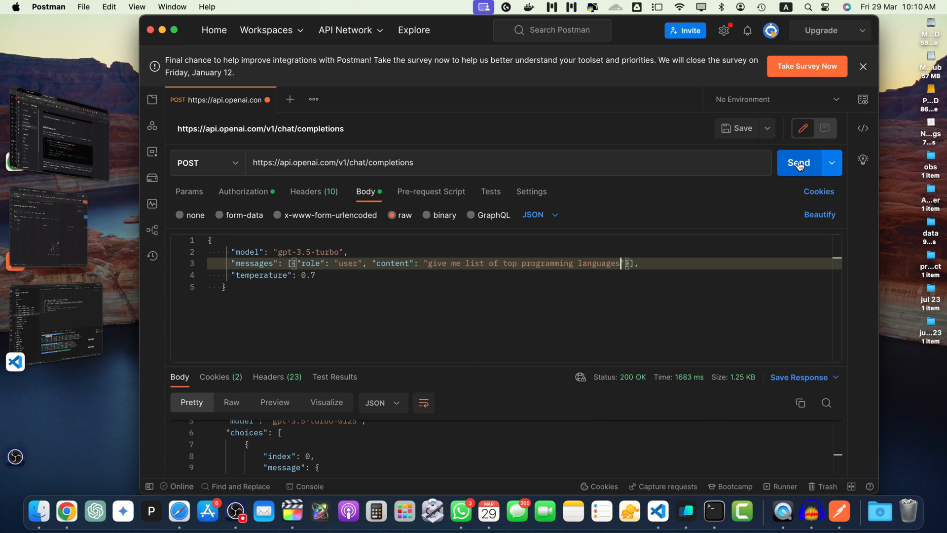
click(799, 162)
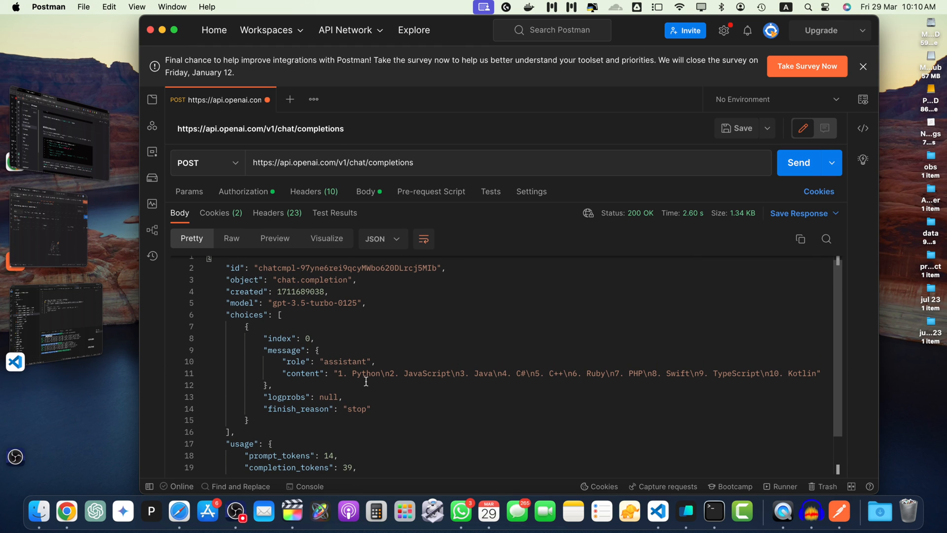
click(384, 374)
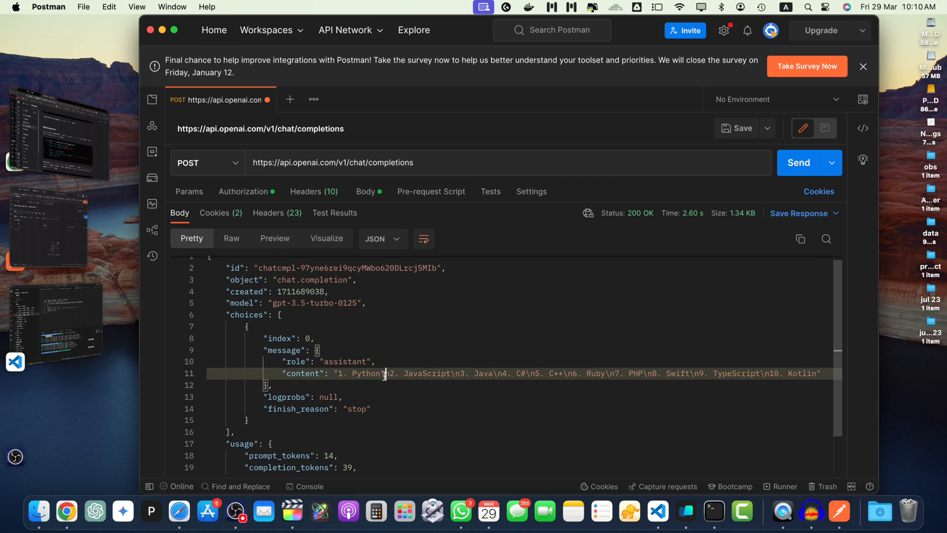
double_click(364, 373)
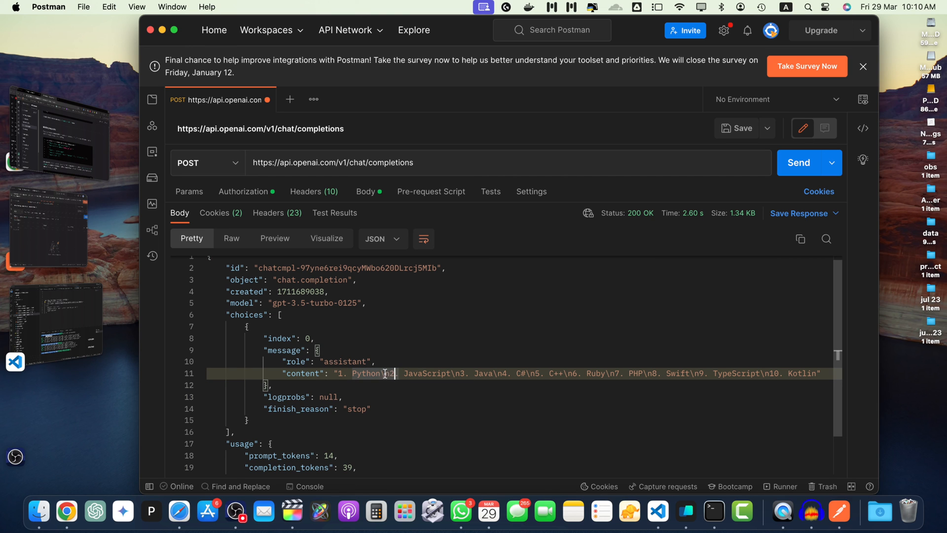
double_click(363, 373)
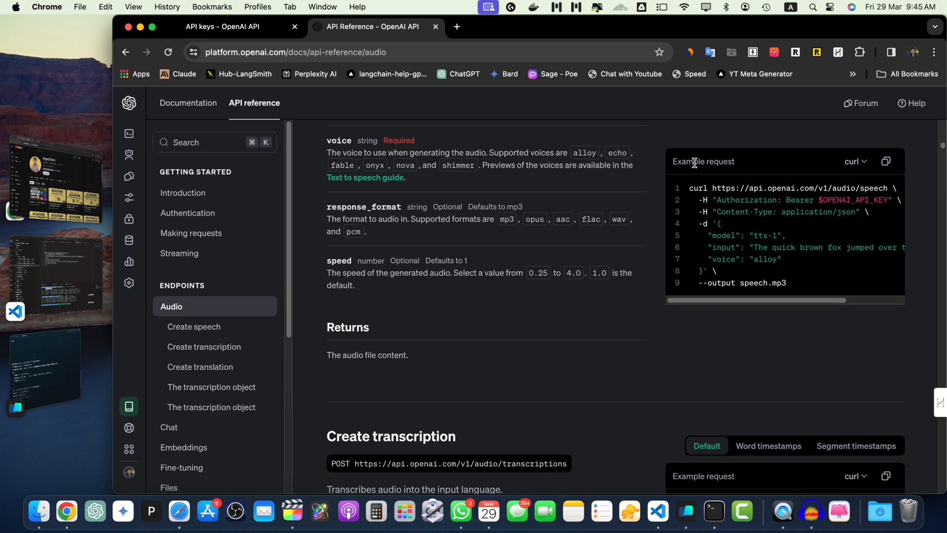
mouse_move(516, 5)
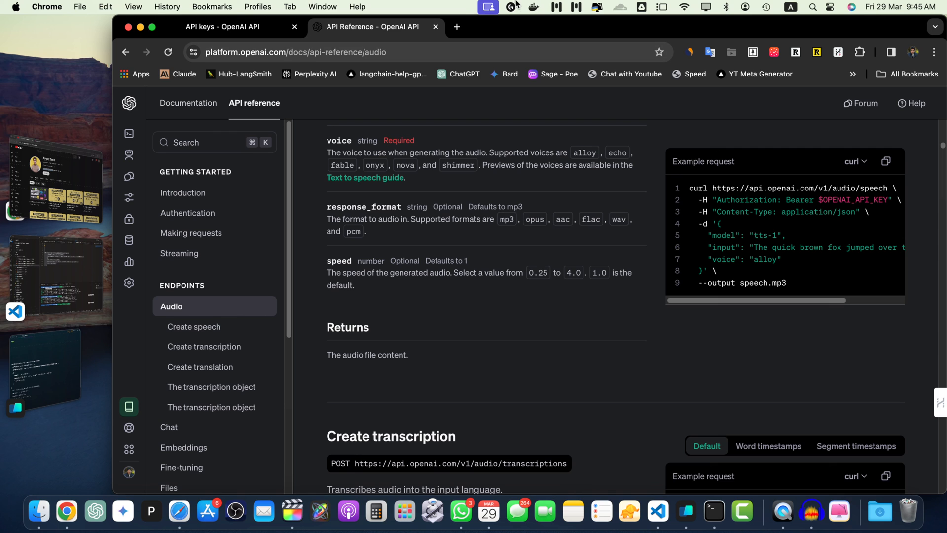